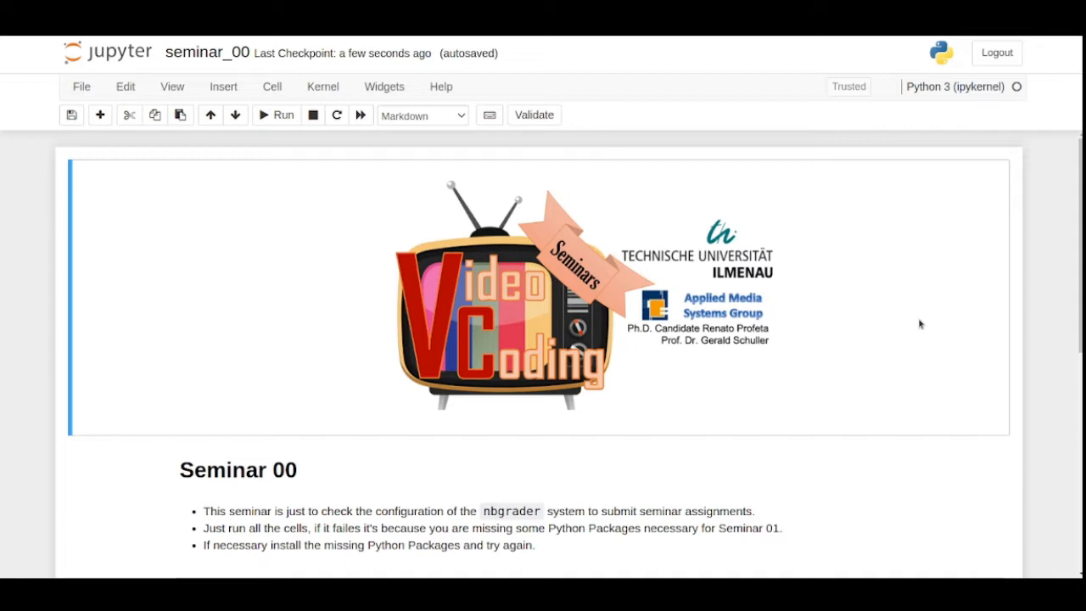
# Show the context actions for the VC_Seminars folder inside SS2022_Seminars
pyautogui.scroll(-3)
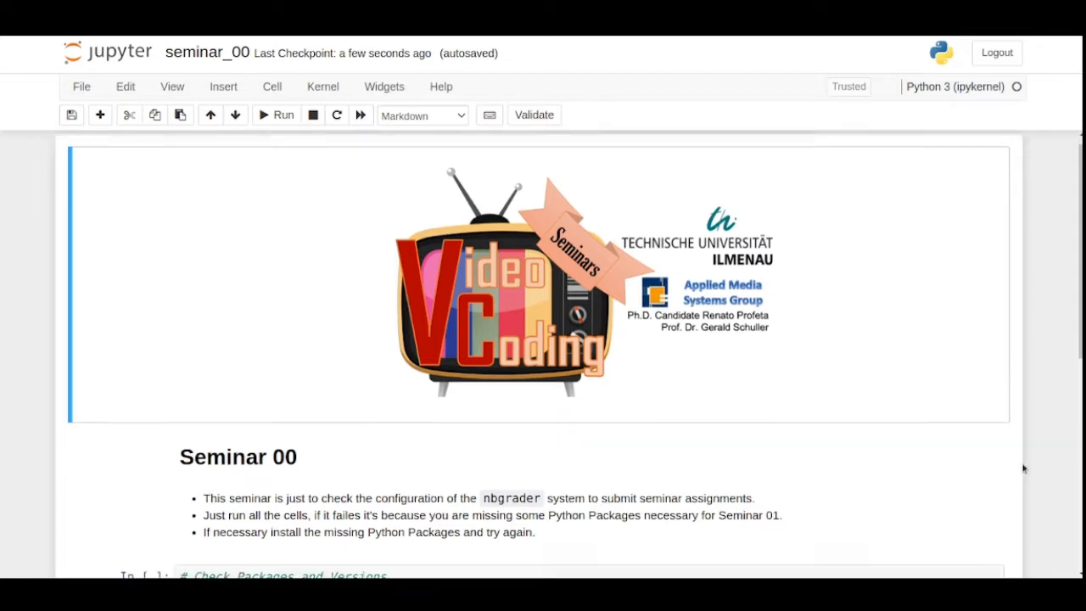
pyautogui.scroll(-3)
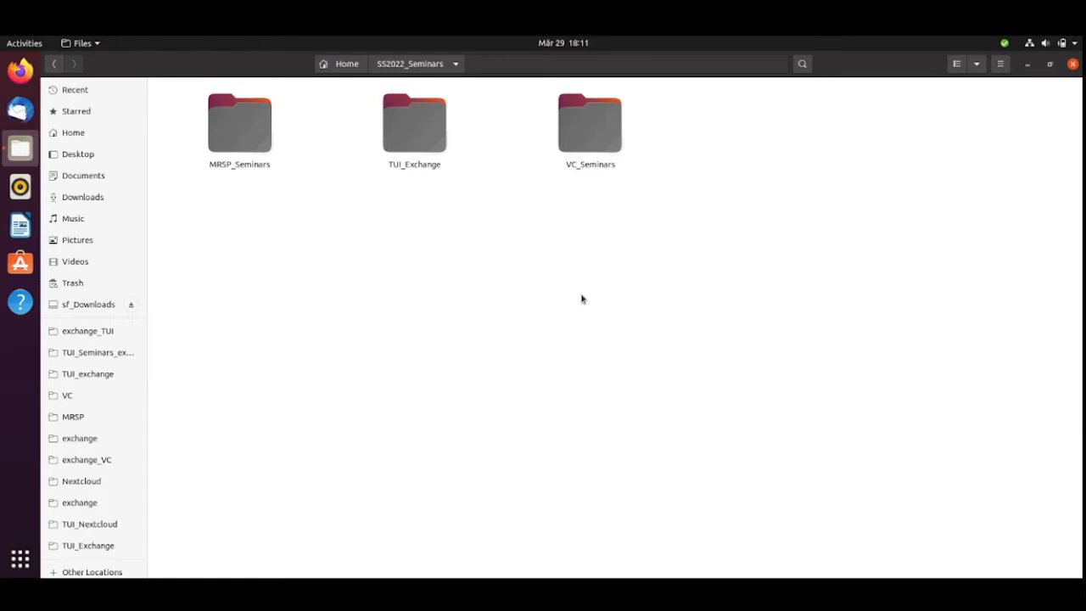
pyautogui.moveTo(561, 156)
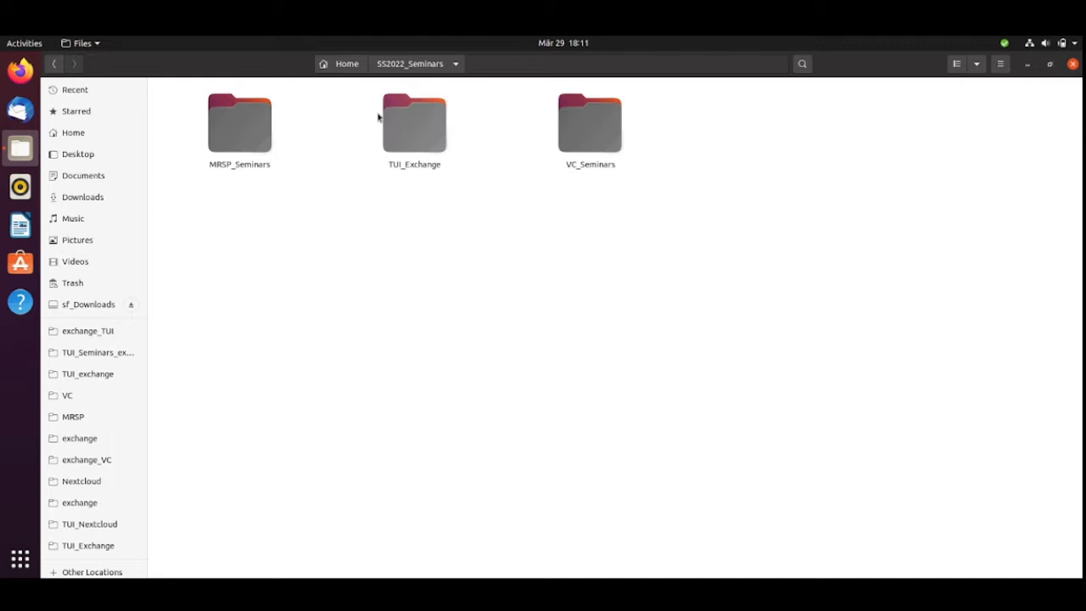
pyautogui.moveTo(437, 231)
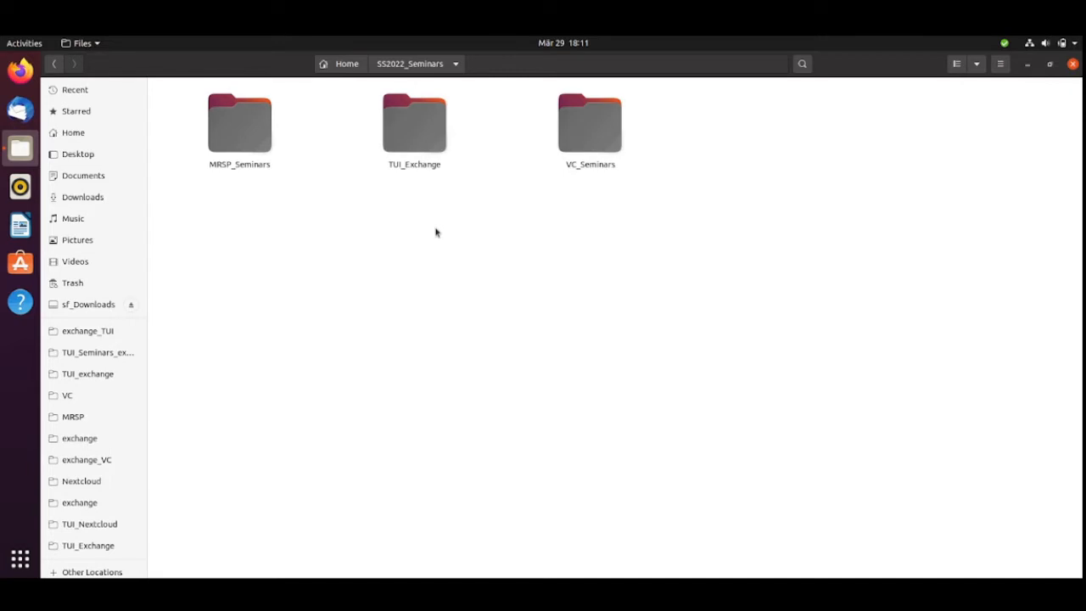
pyautogui.moveTo(608, 204)
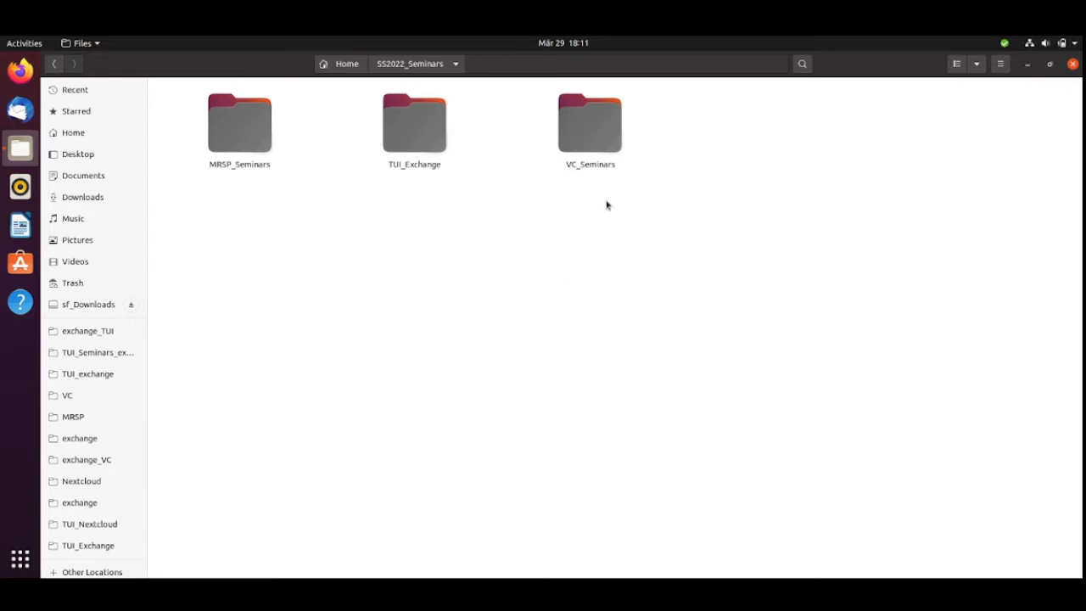
pyautogui.click(589, 122)
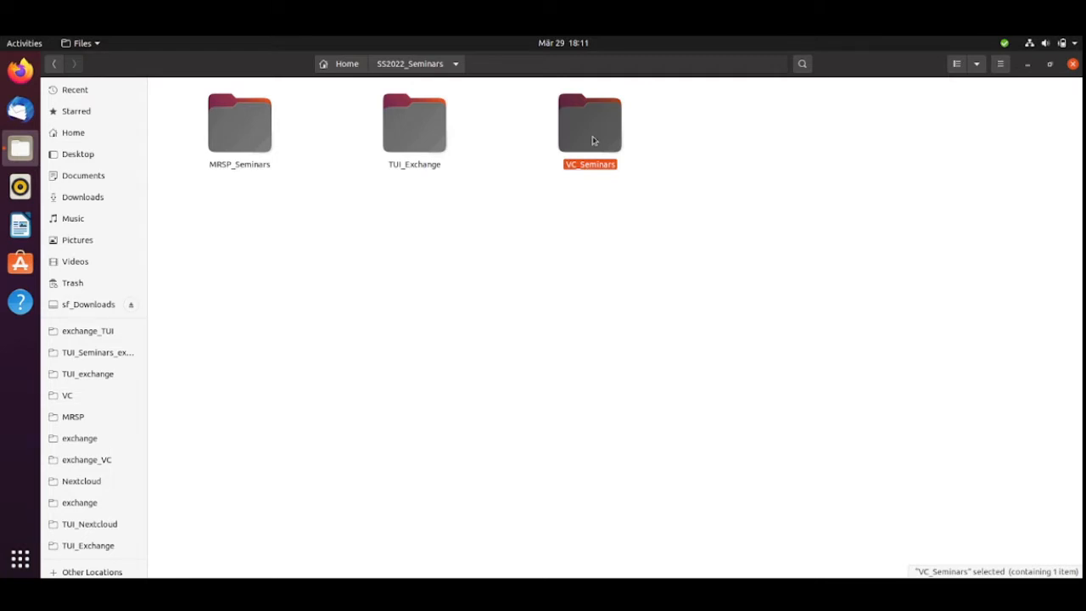
pyautogui.rightClick(591, 127)
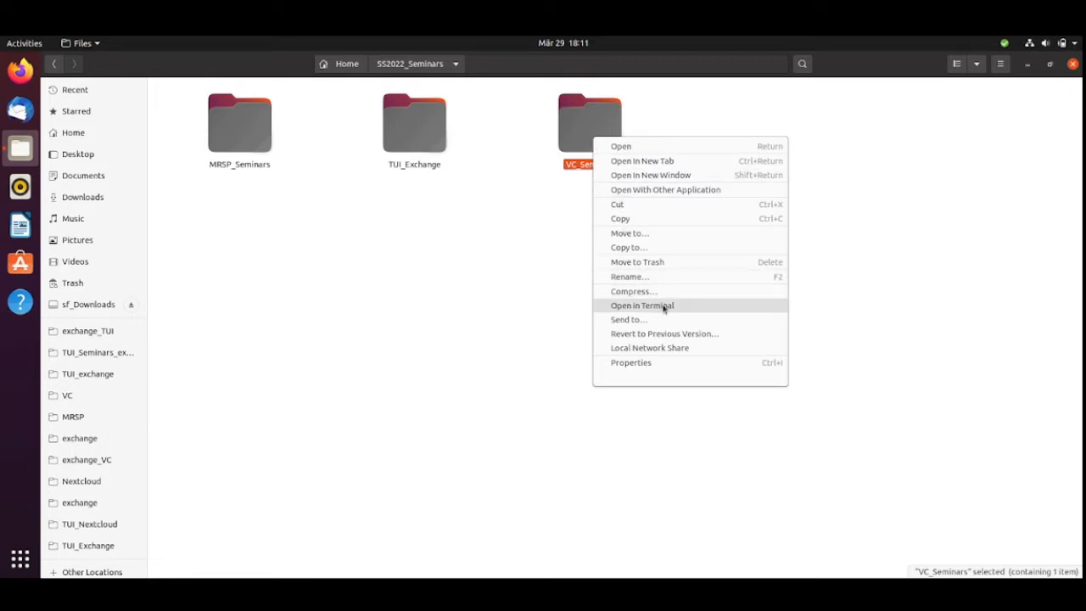
# In a maximized terminal at VC_Seminars, activate the VC_Seminars conda environment and list its files
pyautogui.click(641, 305)
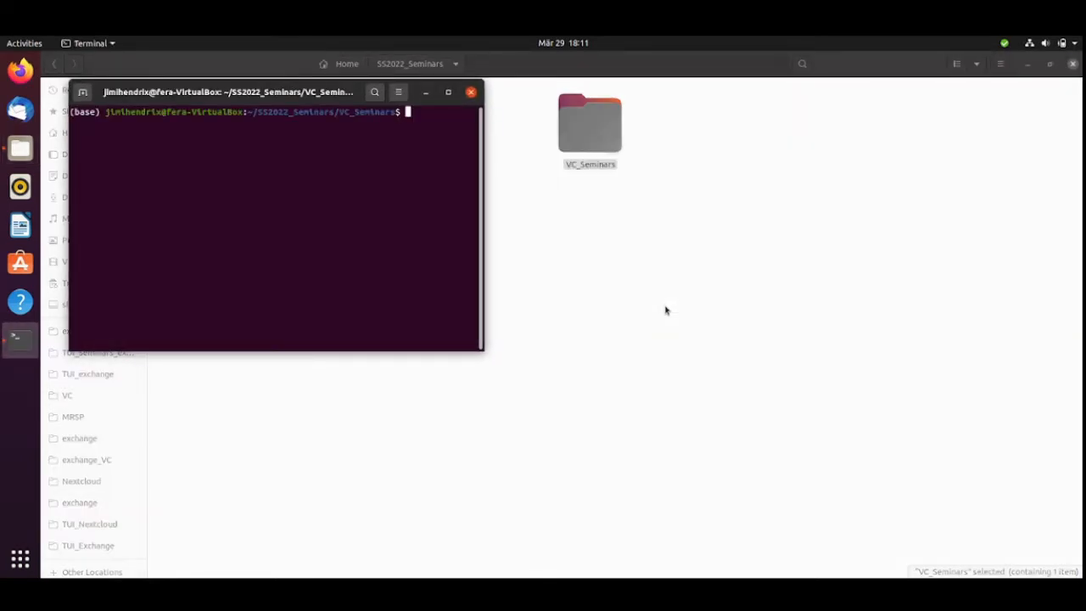
pyautogui.write('conda acti')
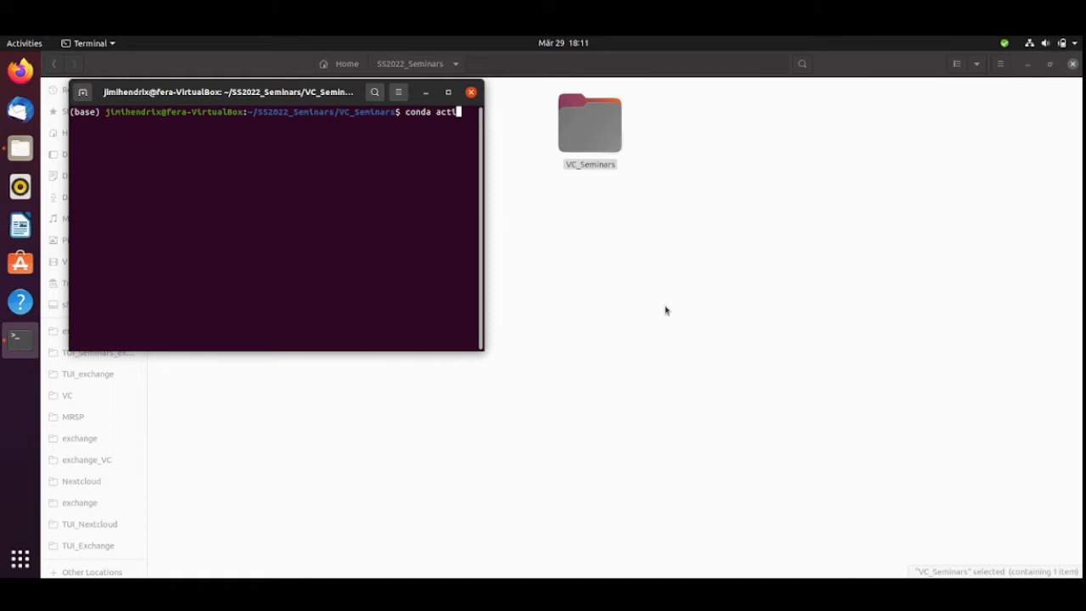
pyautogui.click(445, 92)
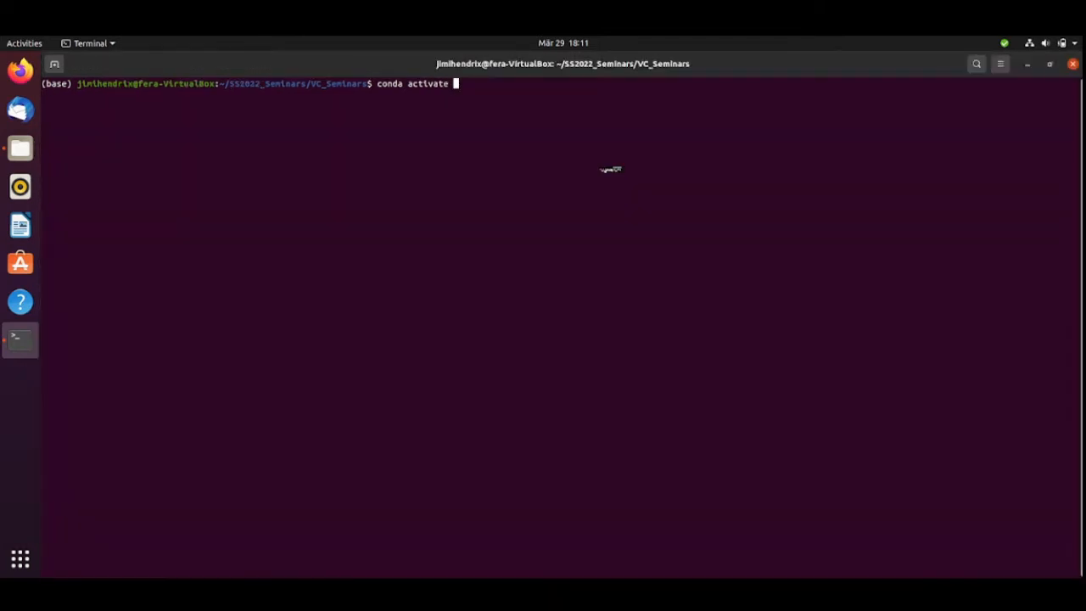
pyautogui.write('VC_Seminar')
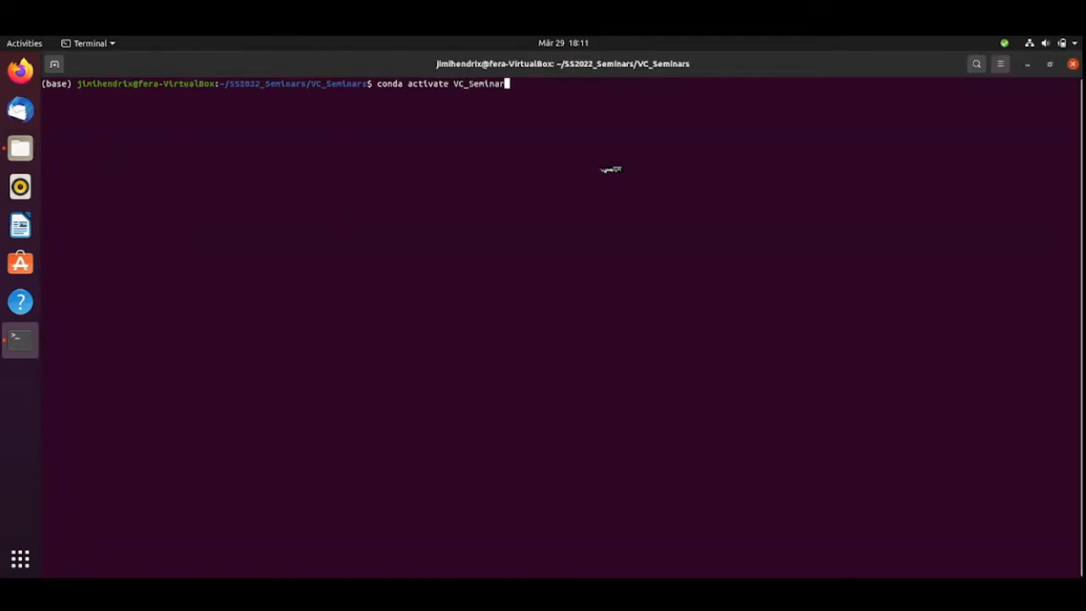
pyautogui.write('s')
pyautogui.write('ls')
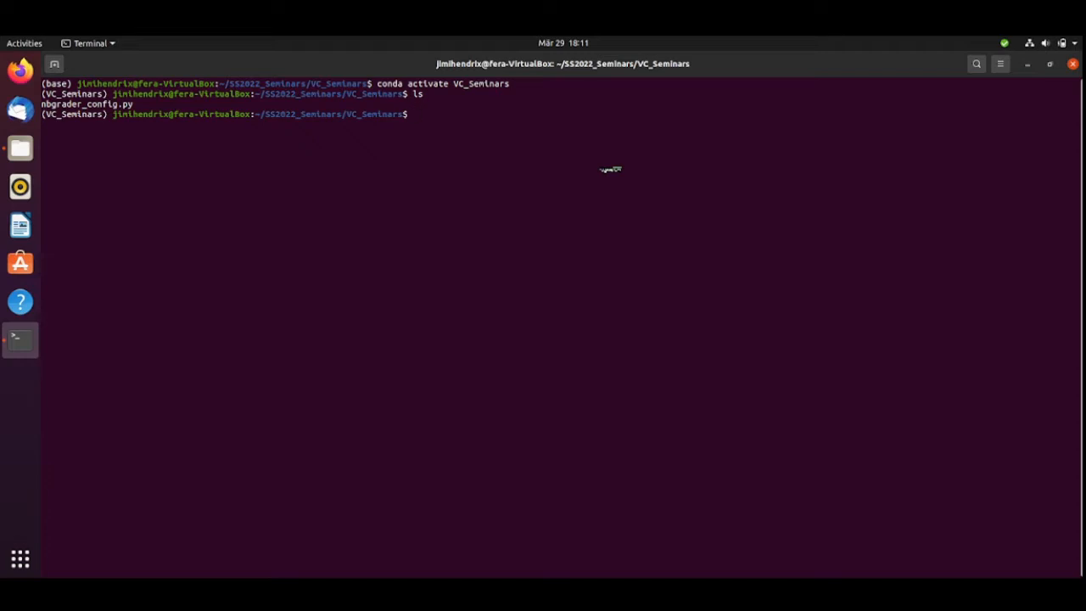
pyautogui.moveTo(431, 185)
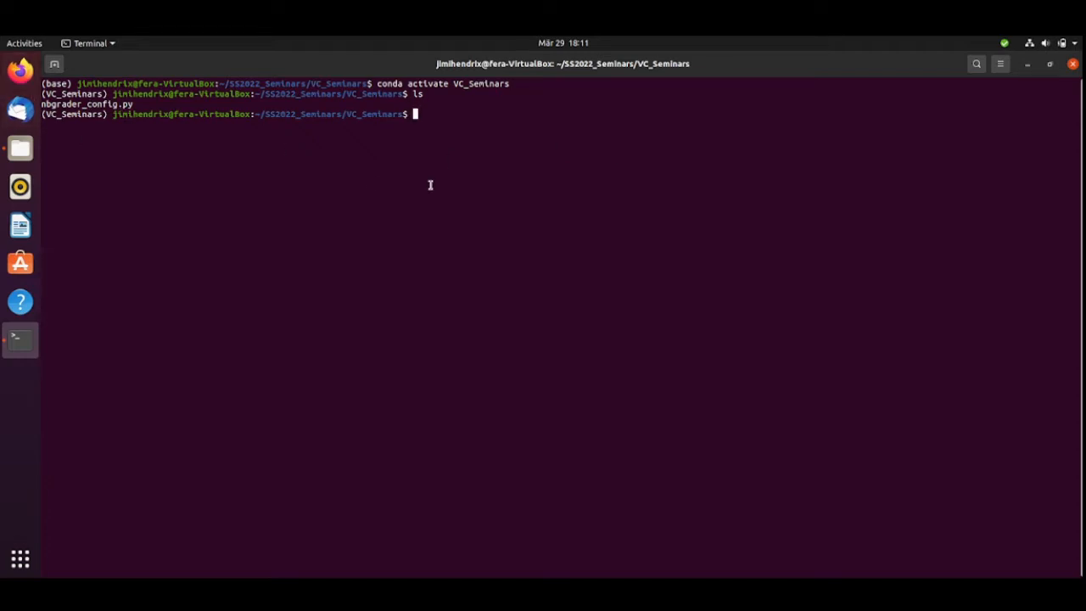
# Launch Jupyter Notebook from the VC_Seminars folder
pyautogui.write('jupyter notebook')
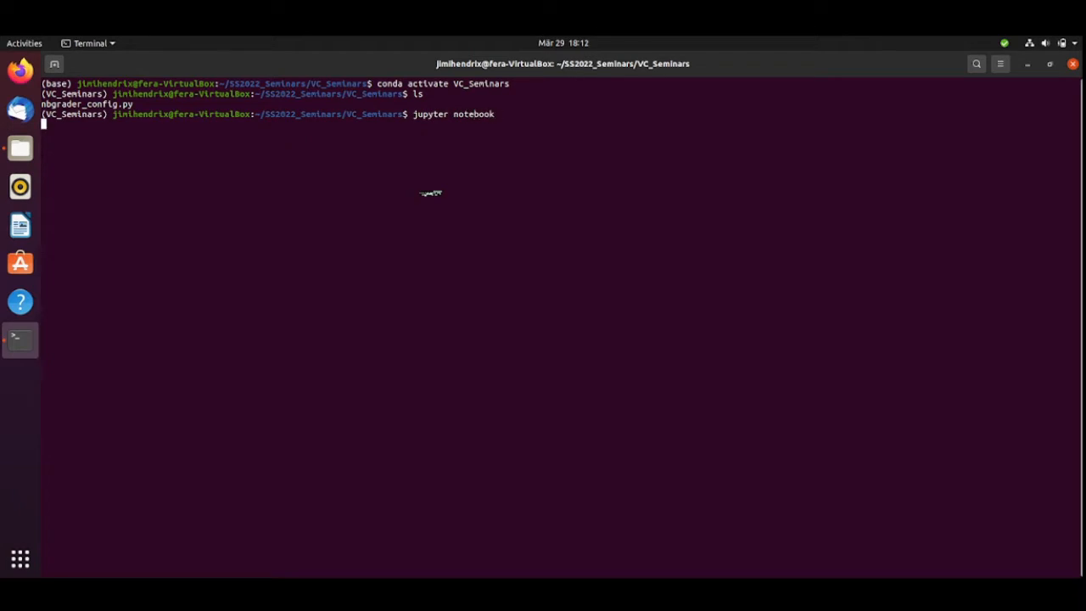
pyautogui.press('Return')
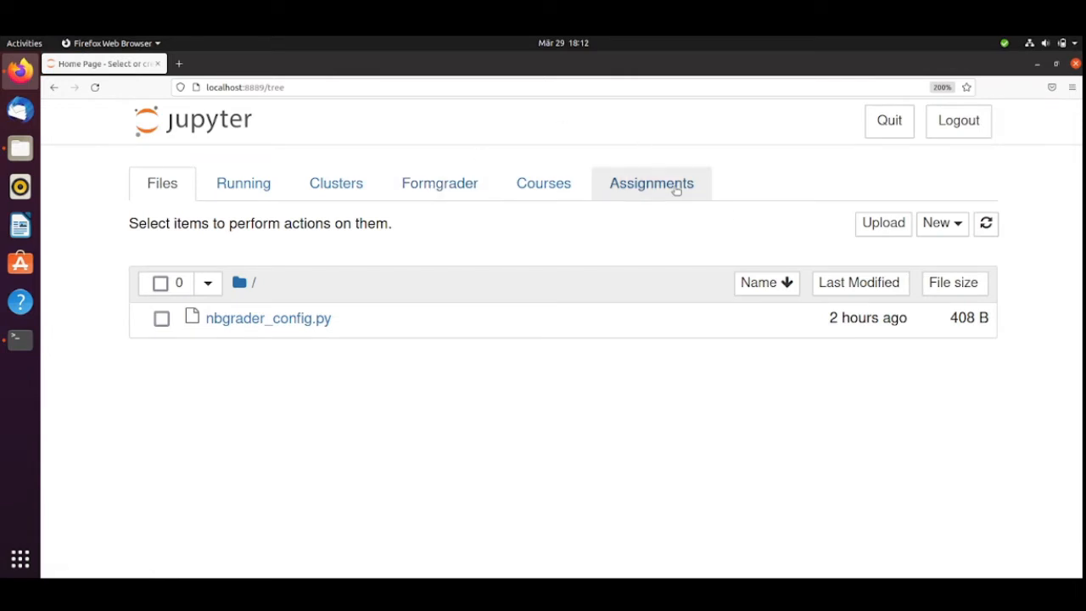
# Fetch the seminar_00 assignment from the nbgrader Assignments list
pyautogui.click(652, 183)
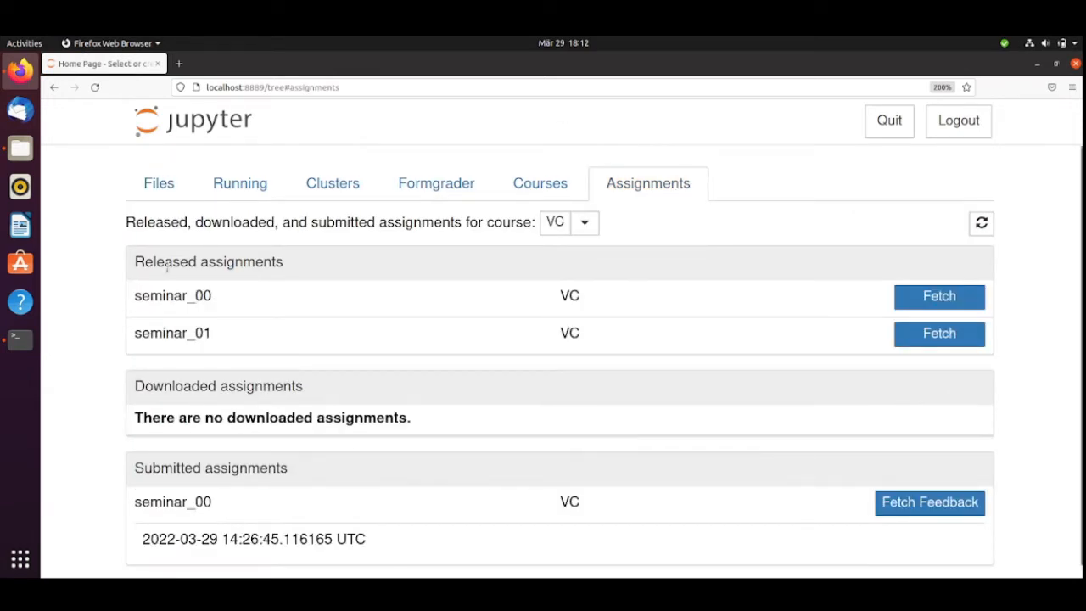
pyautogui.moveTo(202, 262)
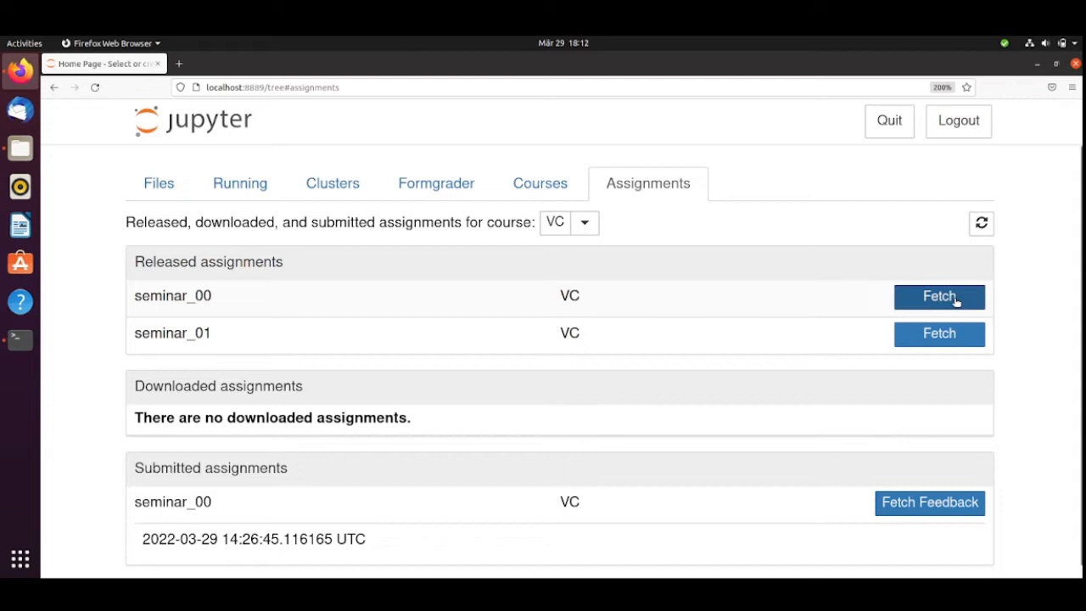
pyautogui.click(941, 297)
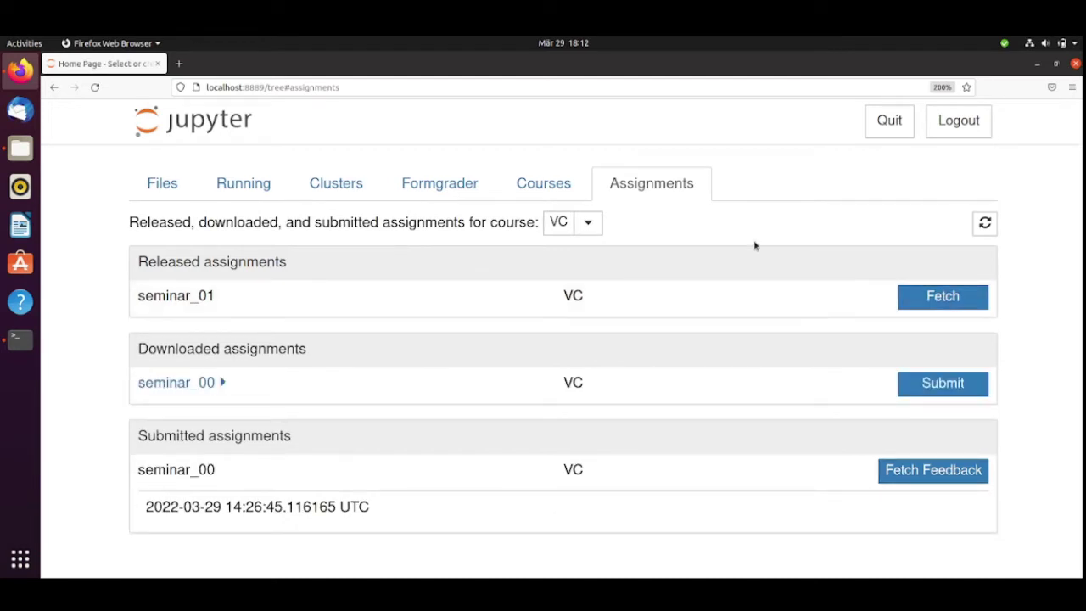
pyautogui.moveTo(154, 416)
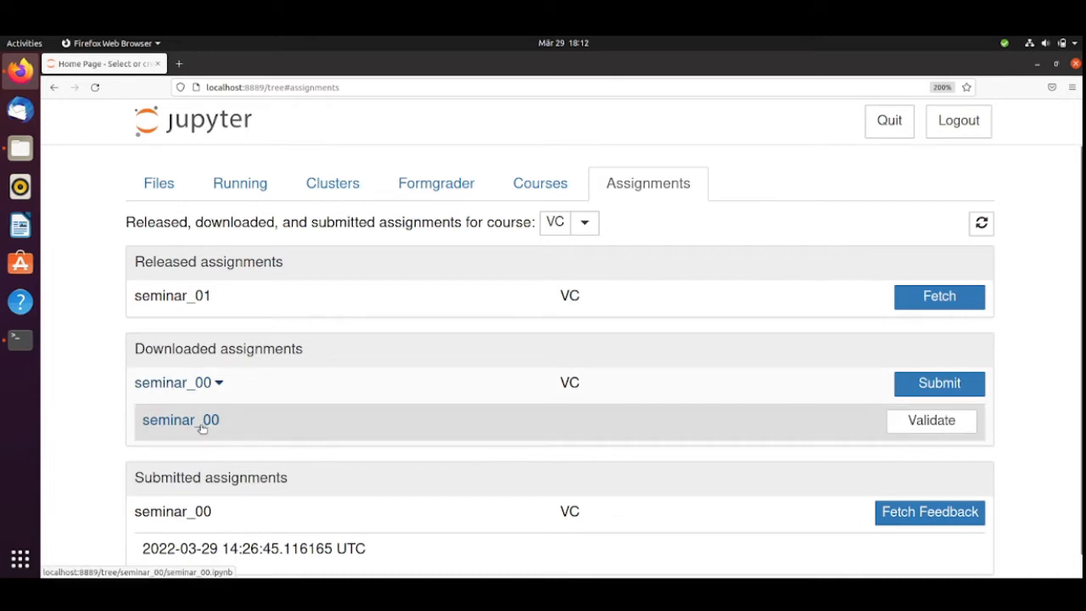
# Review the seminar_00 package-check output showing the missing 'scipy' module error
pyautogui.click(180, 421)
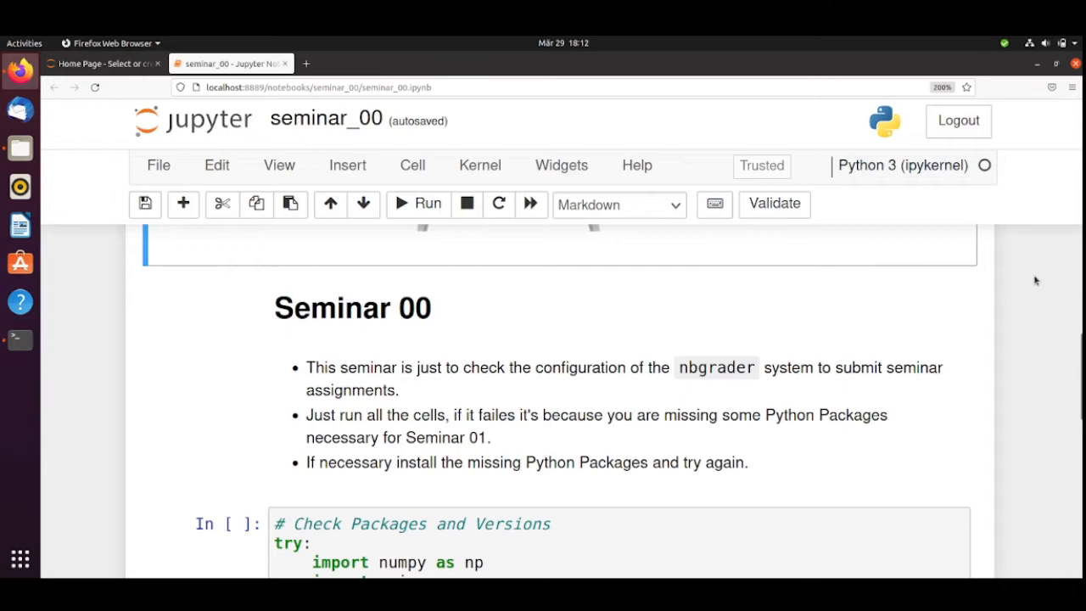
pyautogui.moveTo(968, 401)
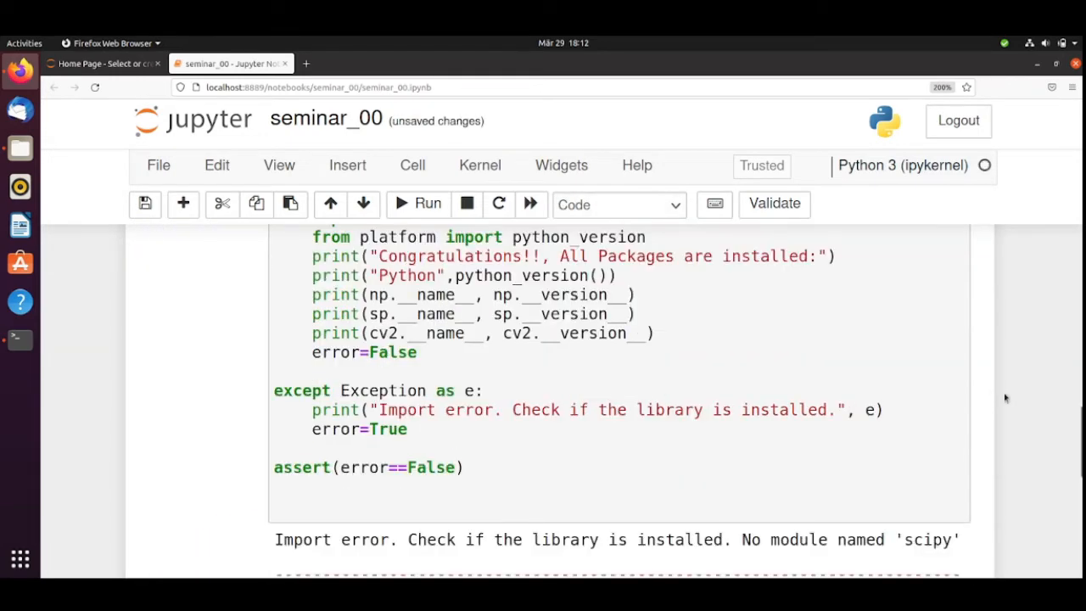
pyautogui.scroll(-3)
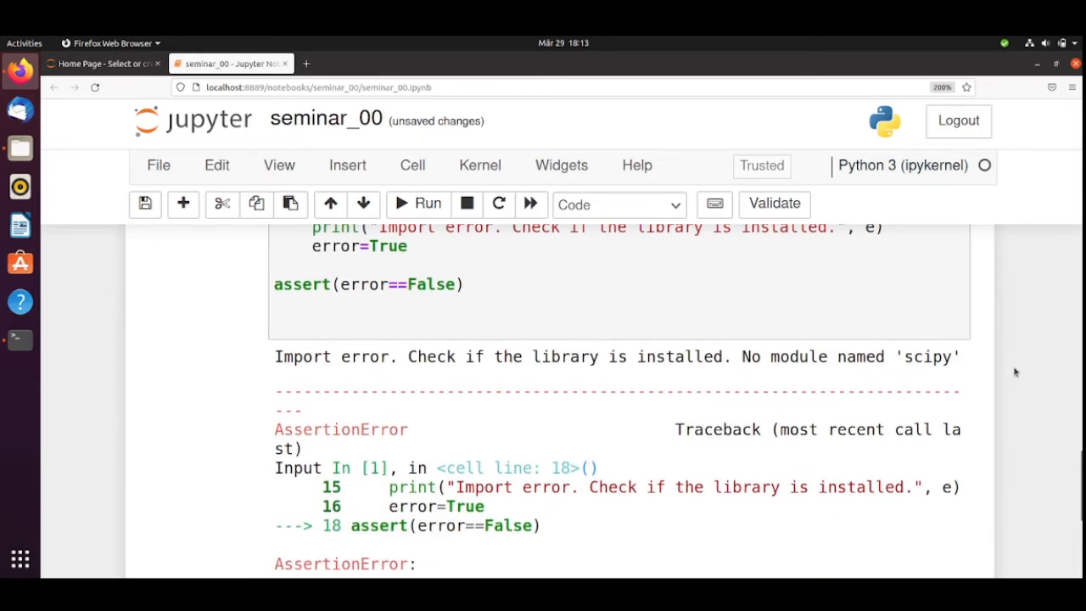
pyautogui.moveTo(1061, 414)
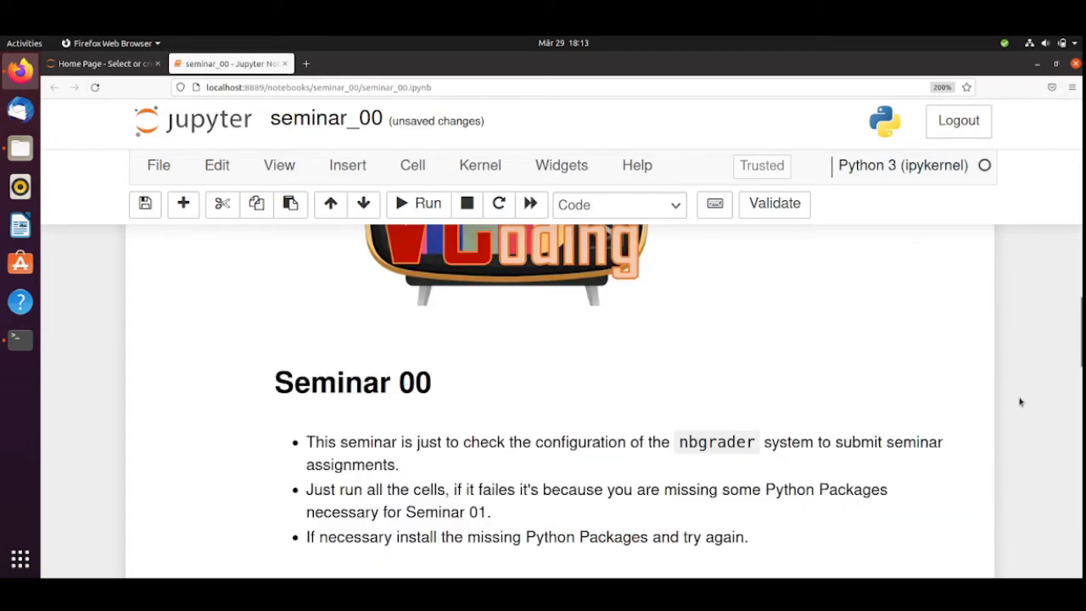
pyautogui.scroll(-3)
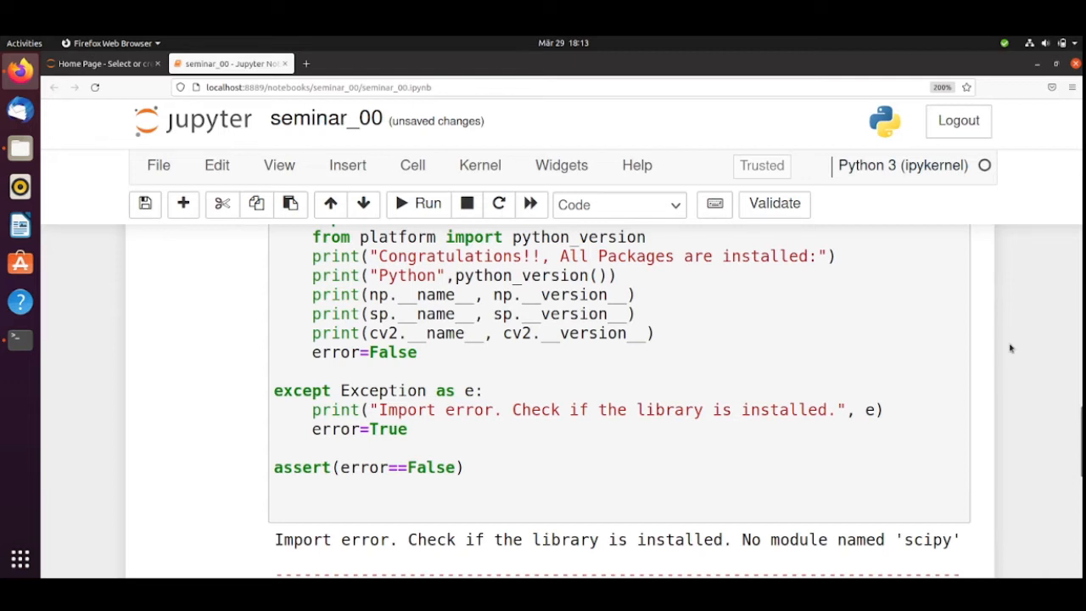
pyautogui.scroll(-3)
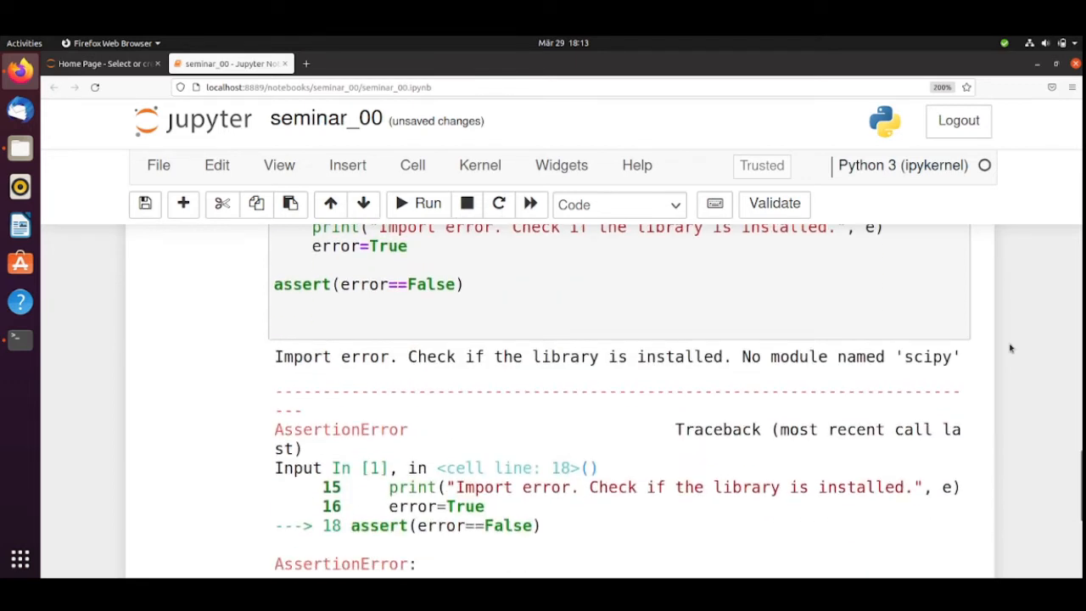
pyautogui.scroll(-3)
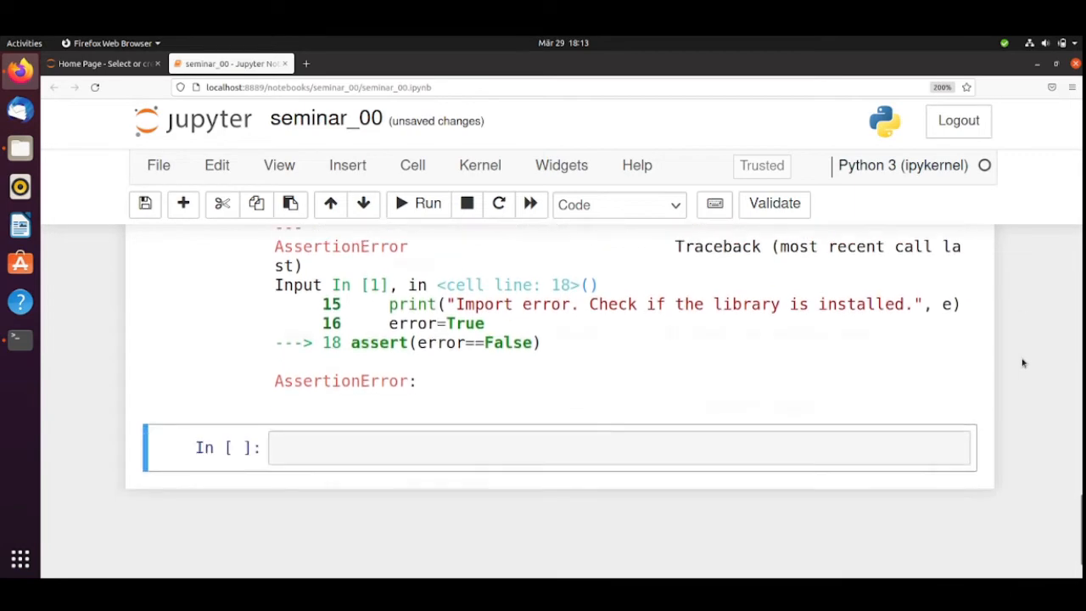
pyautogui.scroll(3)
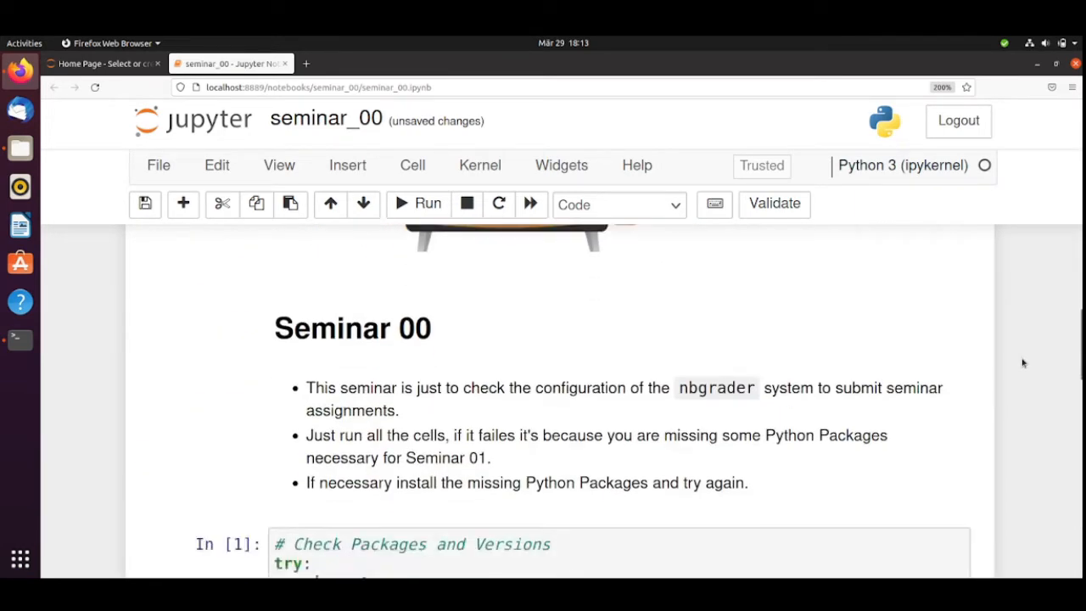
pyautogui.scroll(-3)
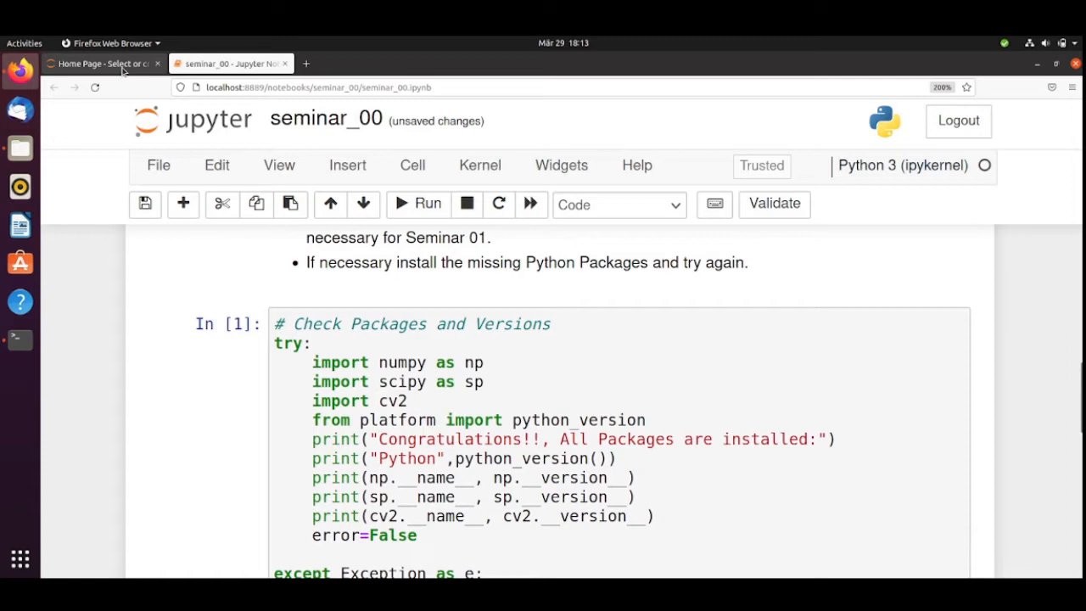
# Start a new browser terminal from the Jupyter home Files page
pyautogui.click(98, 63)
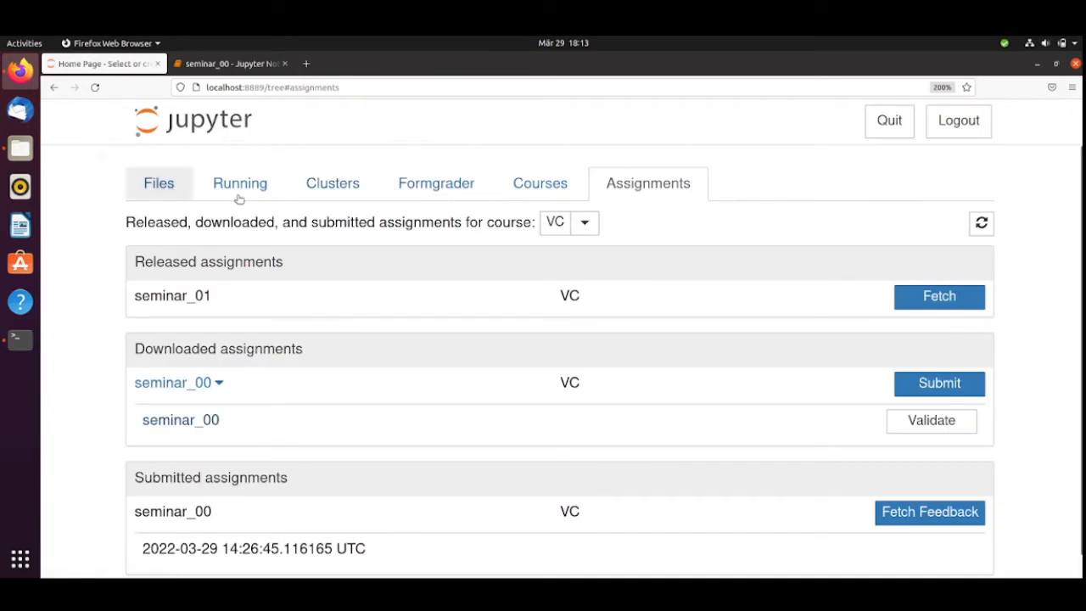
pyautogui.click(160, 183)
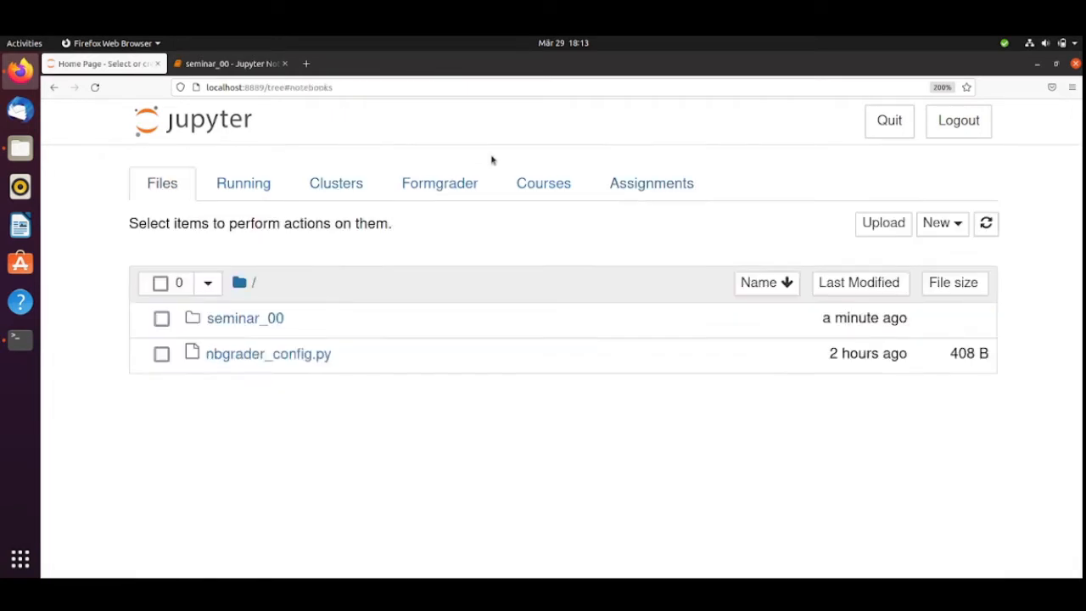
pyautogui.click(939, 224)
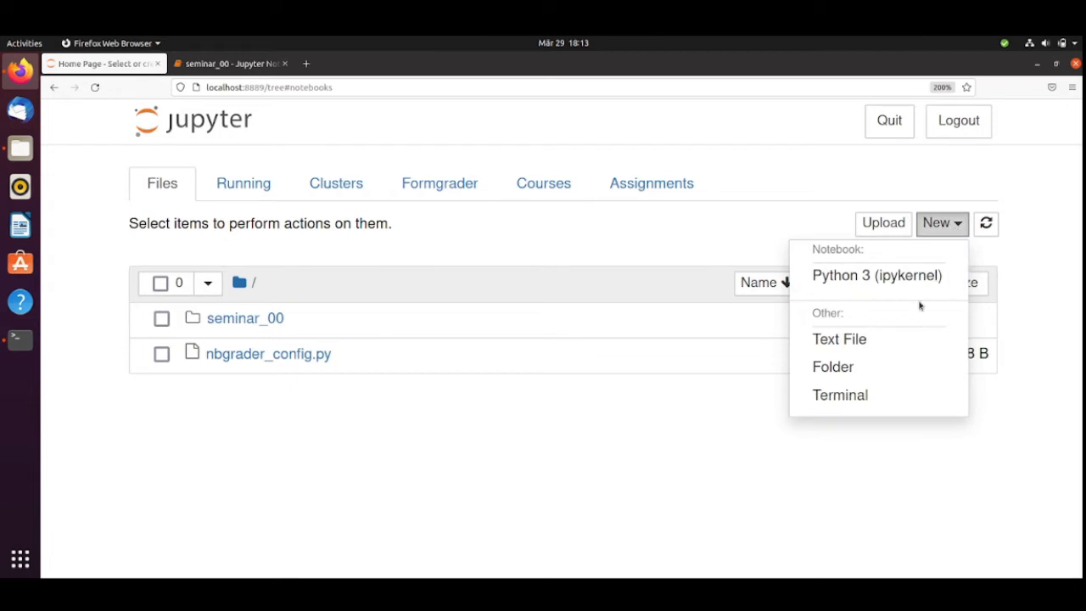
pyautogui.click(840, 394)
pyautogui.write('ls')
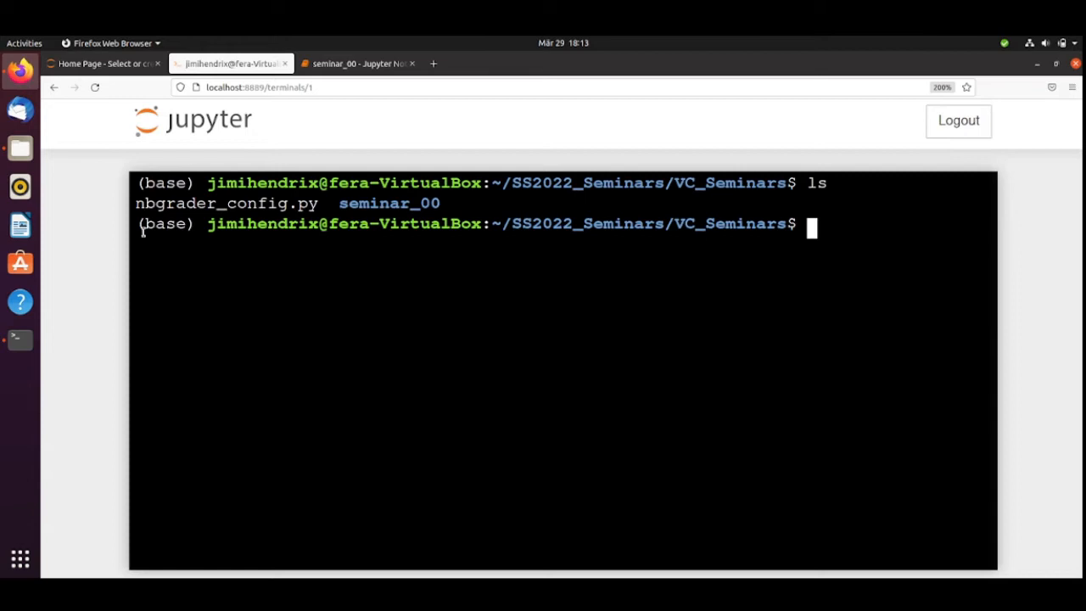
# Activate the VC_Seminars conda environment in the browser terminal
pyautogui.write('co')
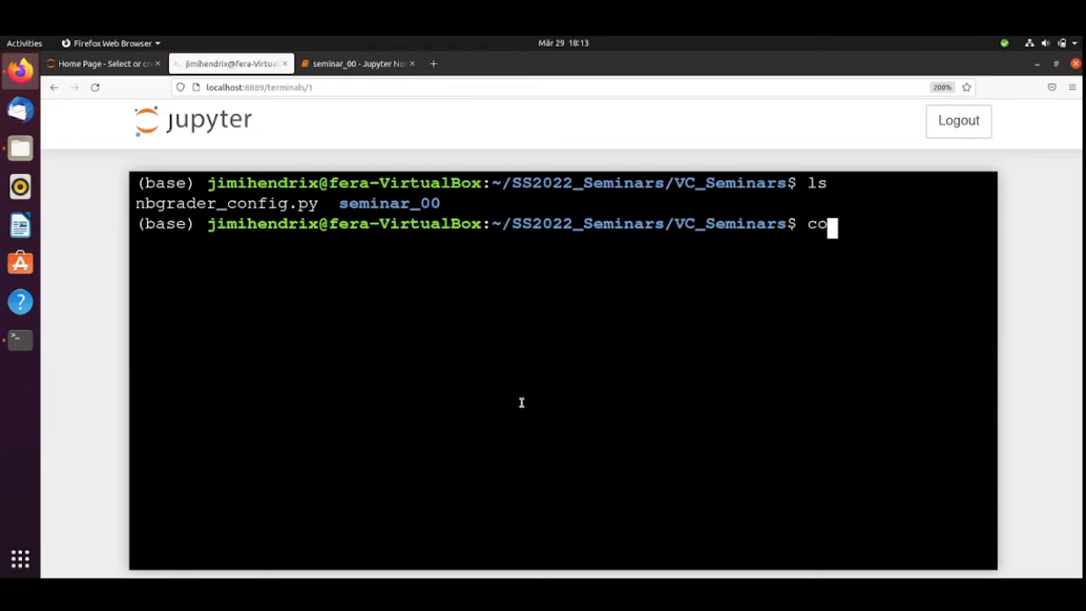
pyautogui.write('nda activate V')
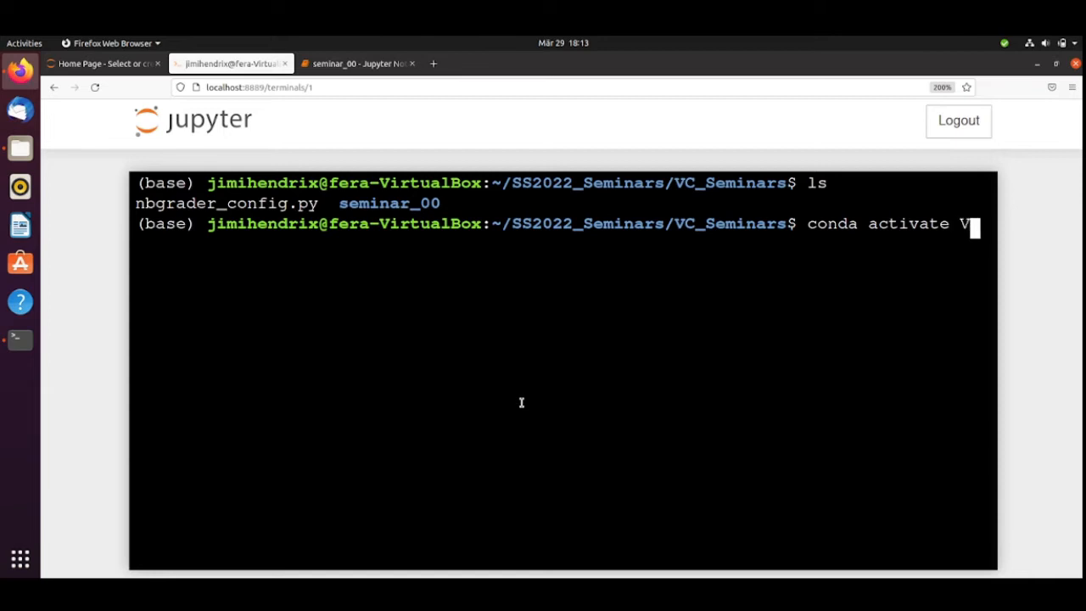
pyautogui.write('C_Semianrs')
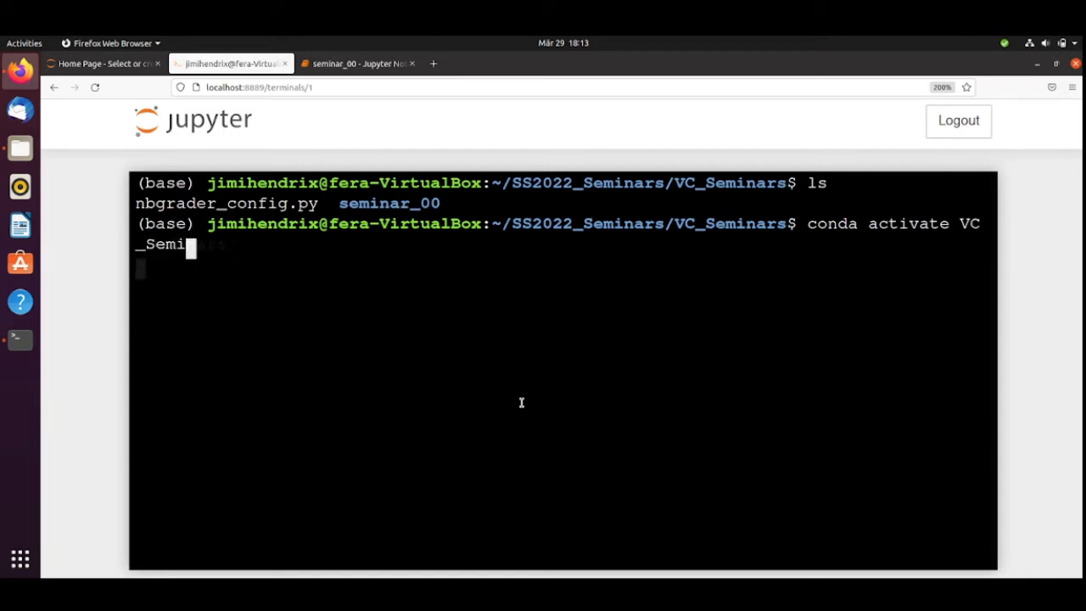
pyautogui.press('Return')
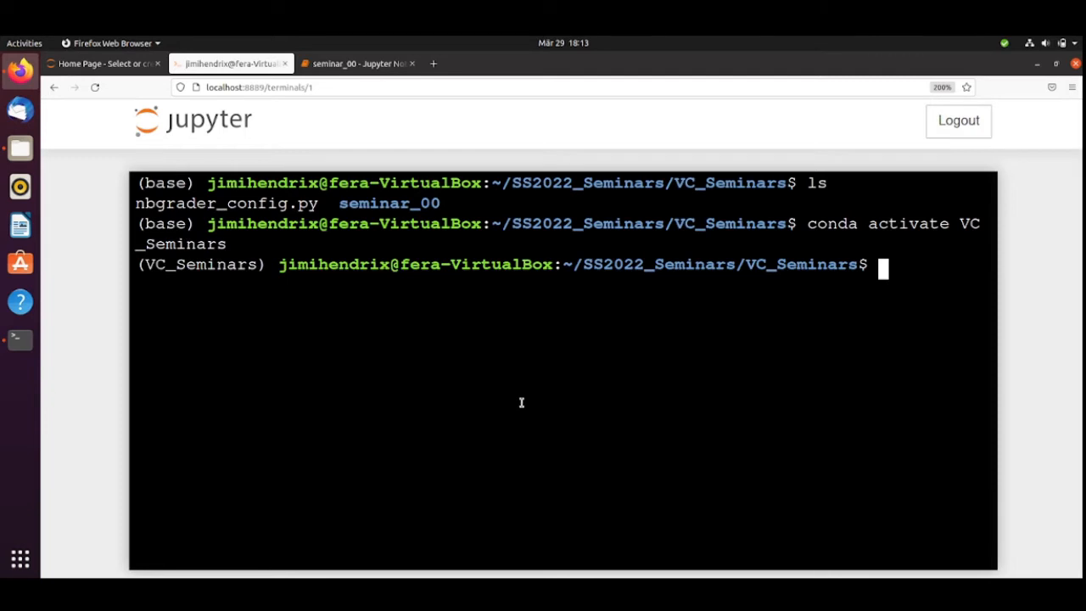
# Install scipy with conda, confirming the transaction with y
pyautogui.write('conda')
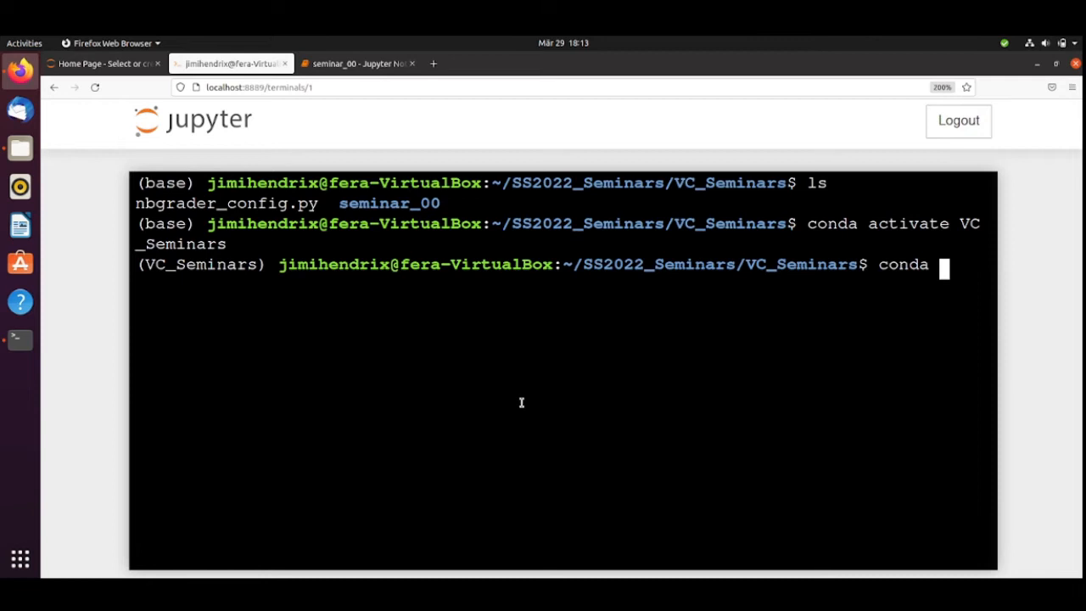
pyautogui.write('install')
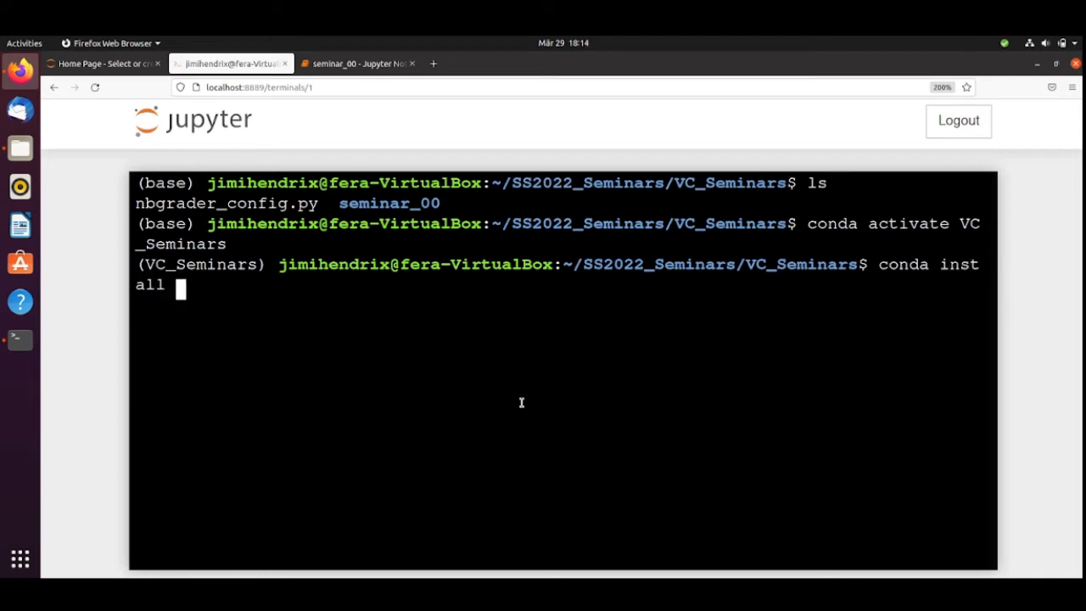
pyautogui.write('scipy')
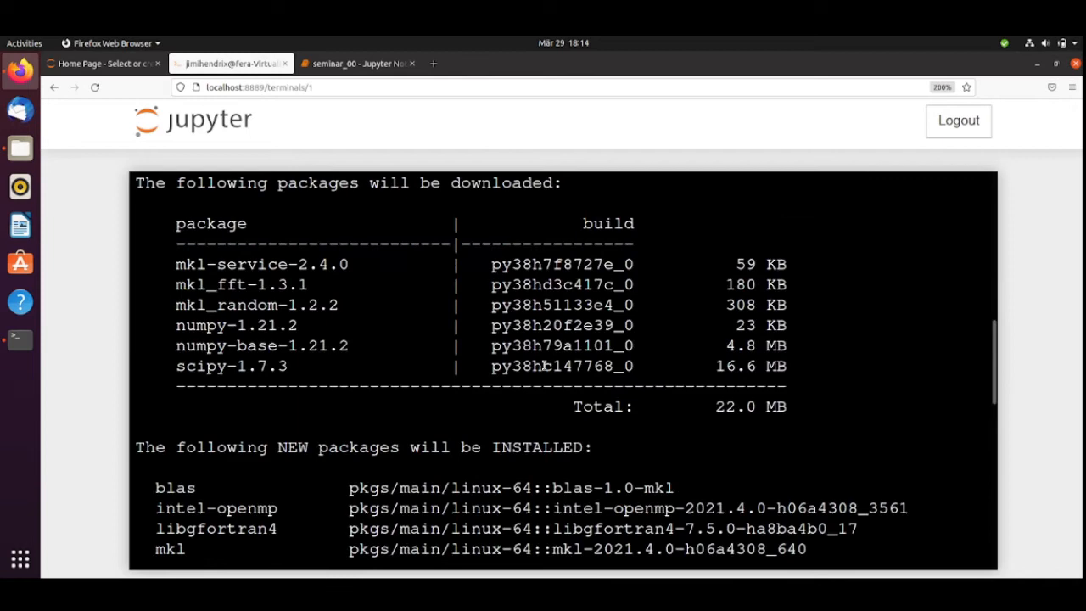
pyautogui.scroll(-3)
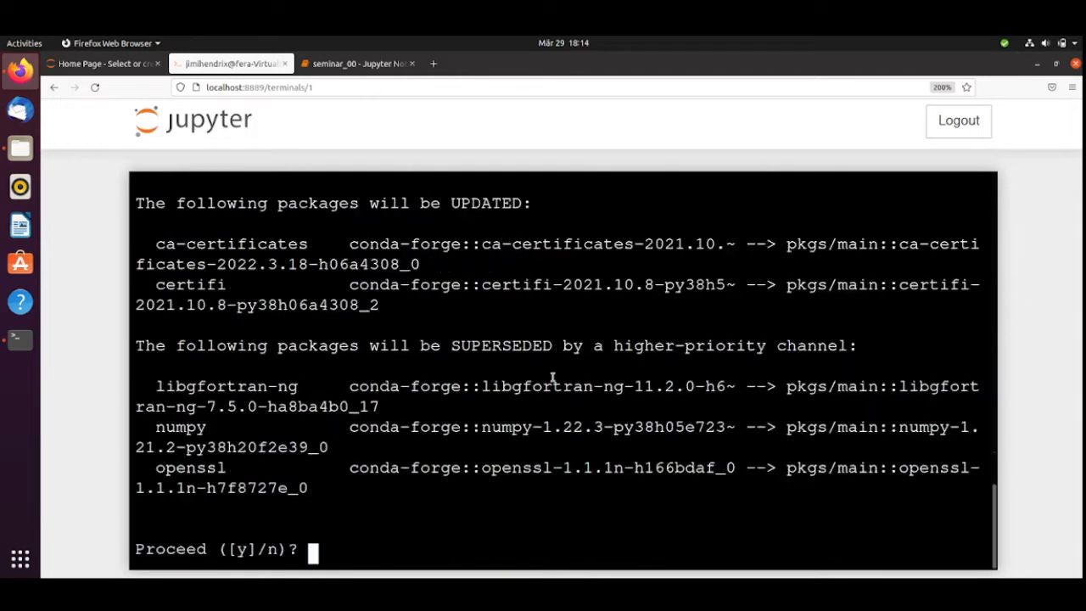
pyautogui.moveTo(469, 309)
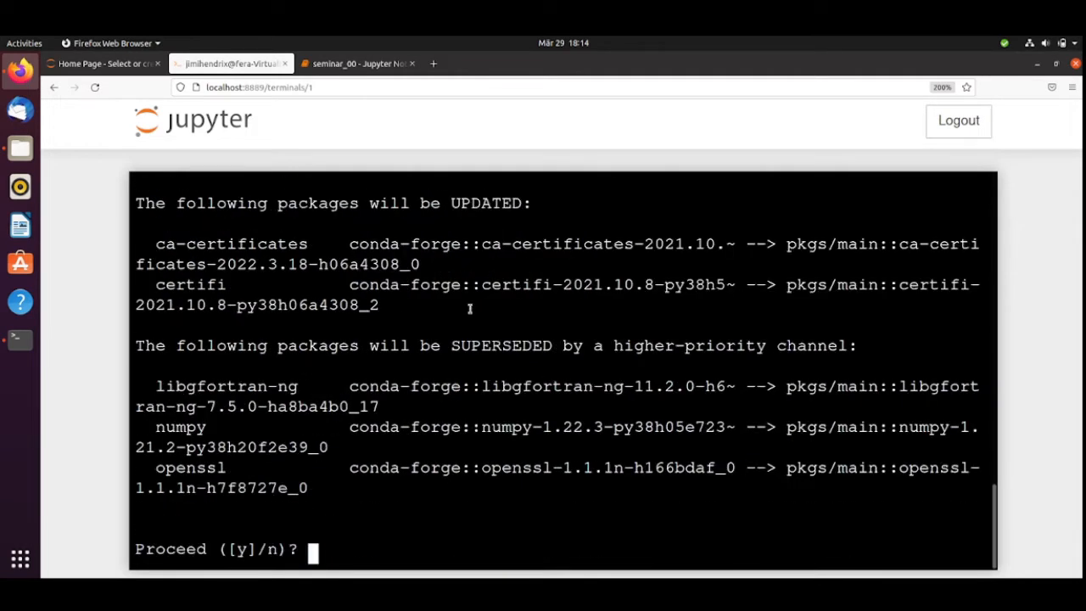
pyautogui.write('y')
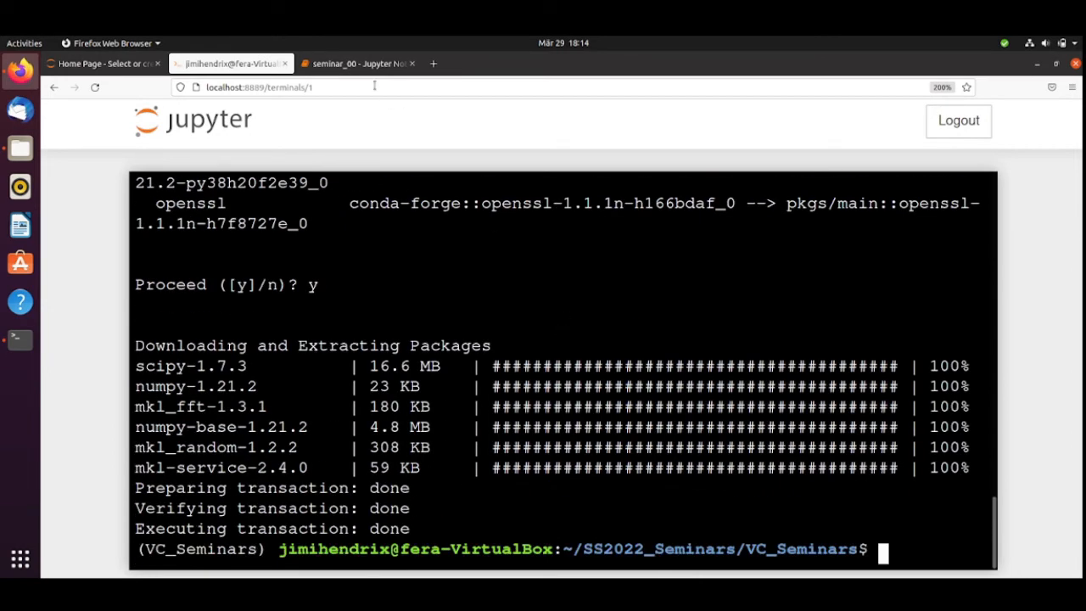
# Check the seminar_00 notebook output revealing the missing cv2 module
pyautogui.click(356, 63)
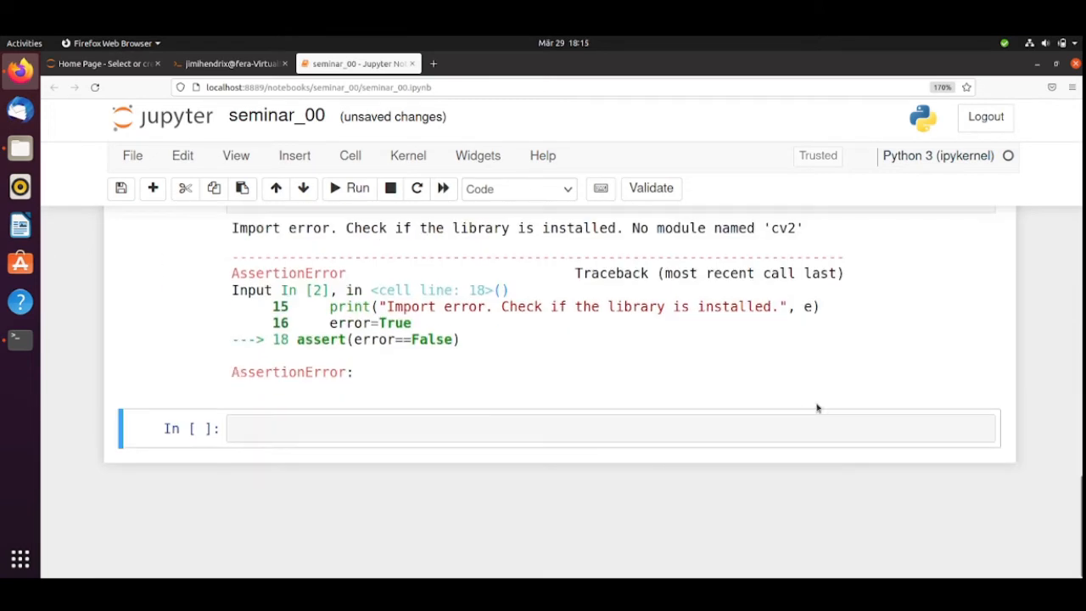
pyautogui.moveTo(806, 387)
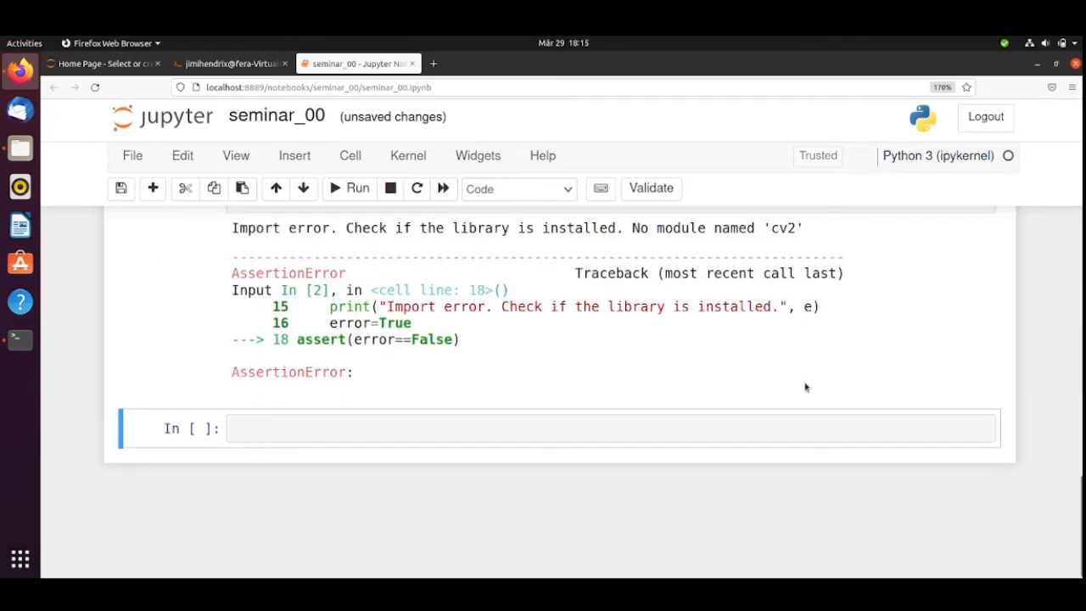
pyautogui.scroll(3)
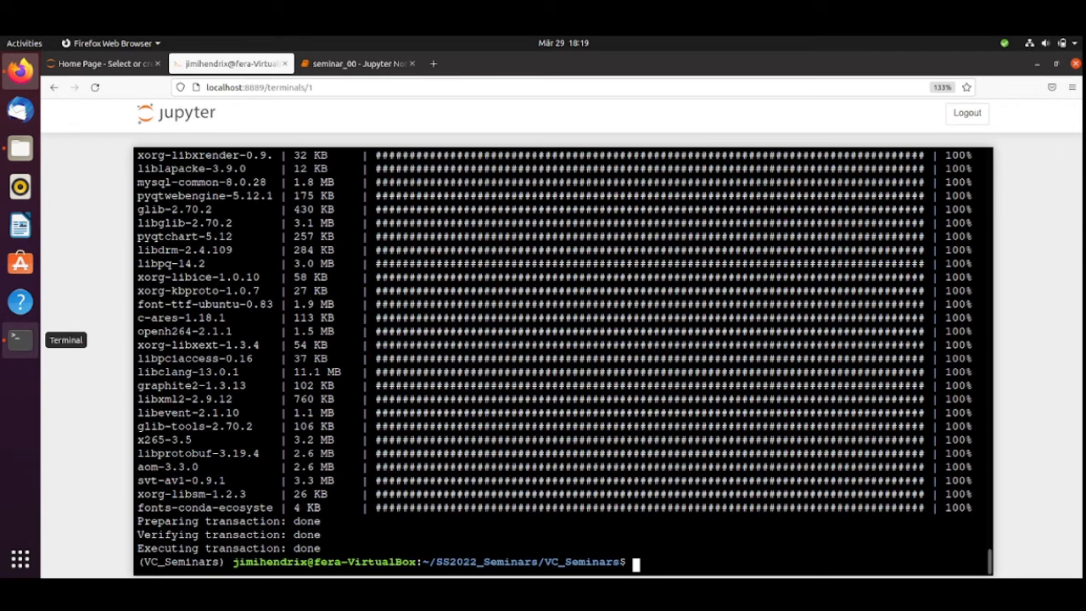
# Rerun the package check cell, now reporting numpy 1.22.3, scipy 1.7.3 and cv2 4.5.5
pyautogui.click(356, 63)
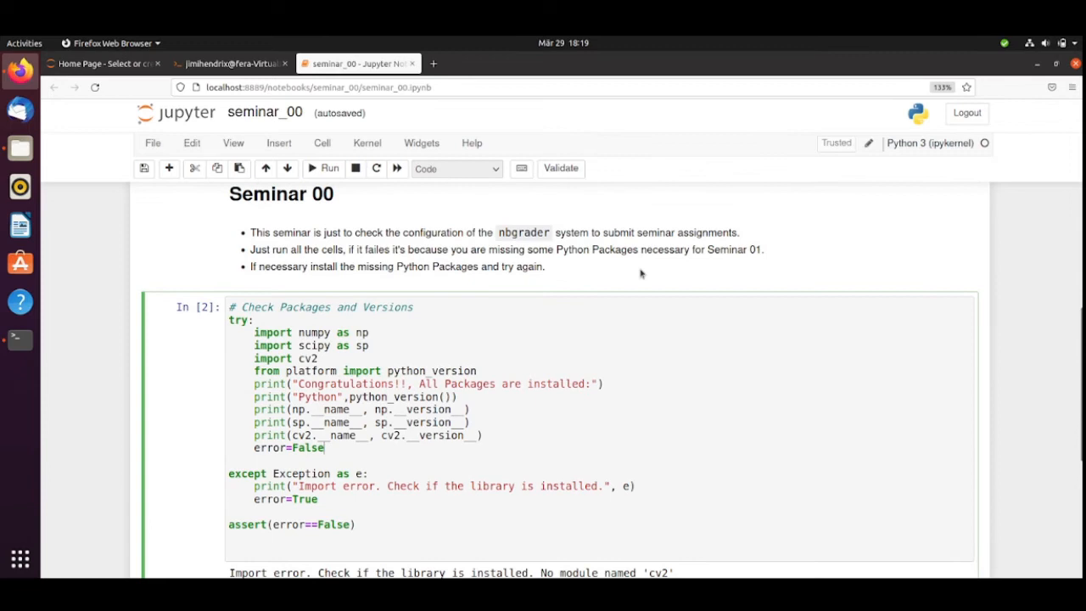
pyautogui.click(323, 168)
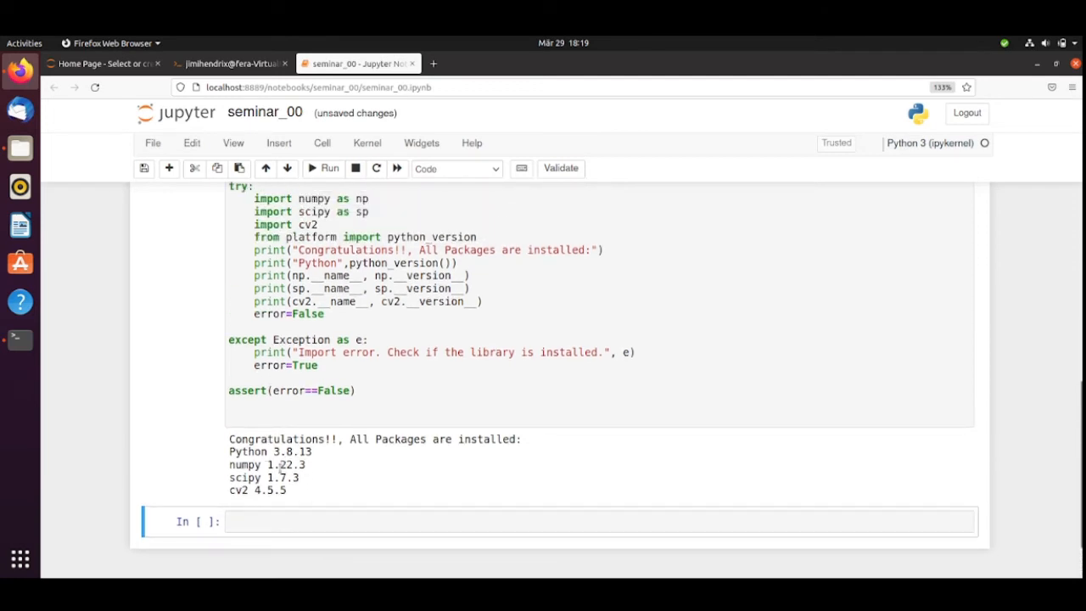
pyautogui.moveTo(546, 439)
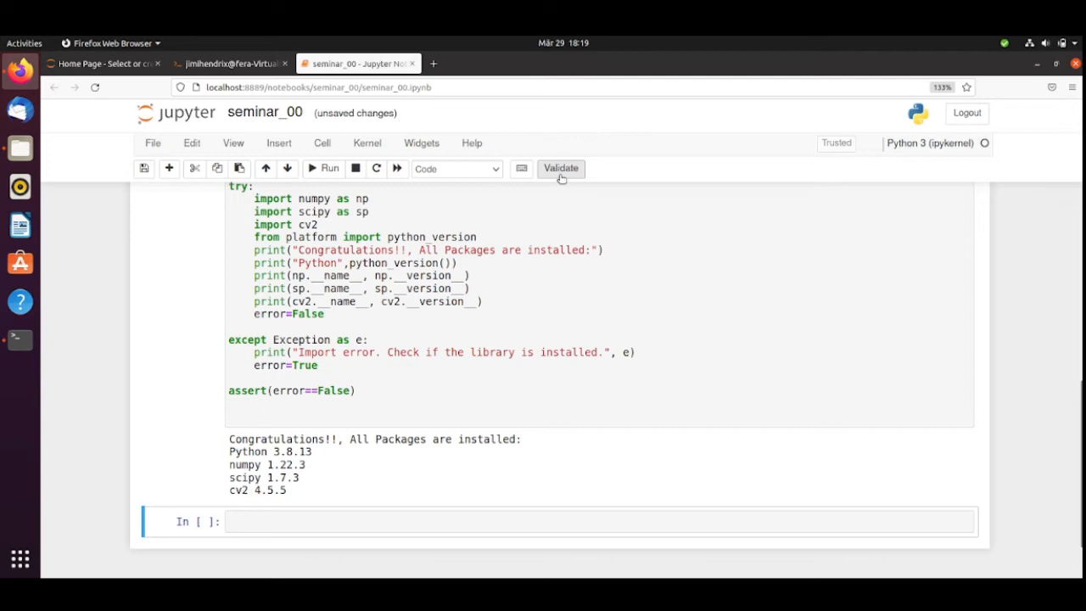
# Validate seminar_00 successfully and dismiss the results message
pyautogui.click(560, 168)
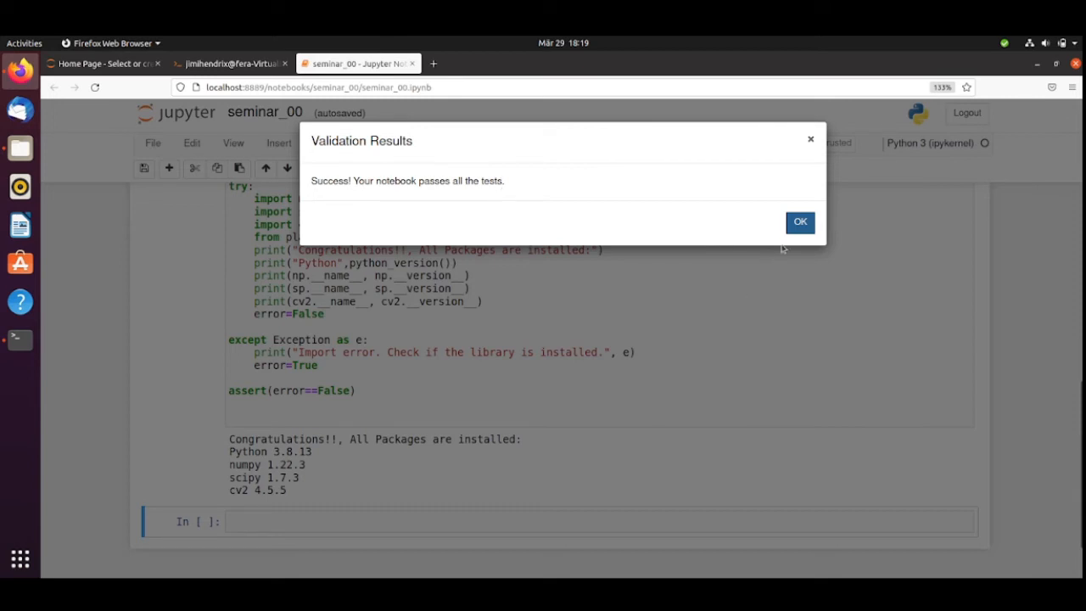
pyautogui.click(800, 221)
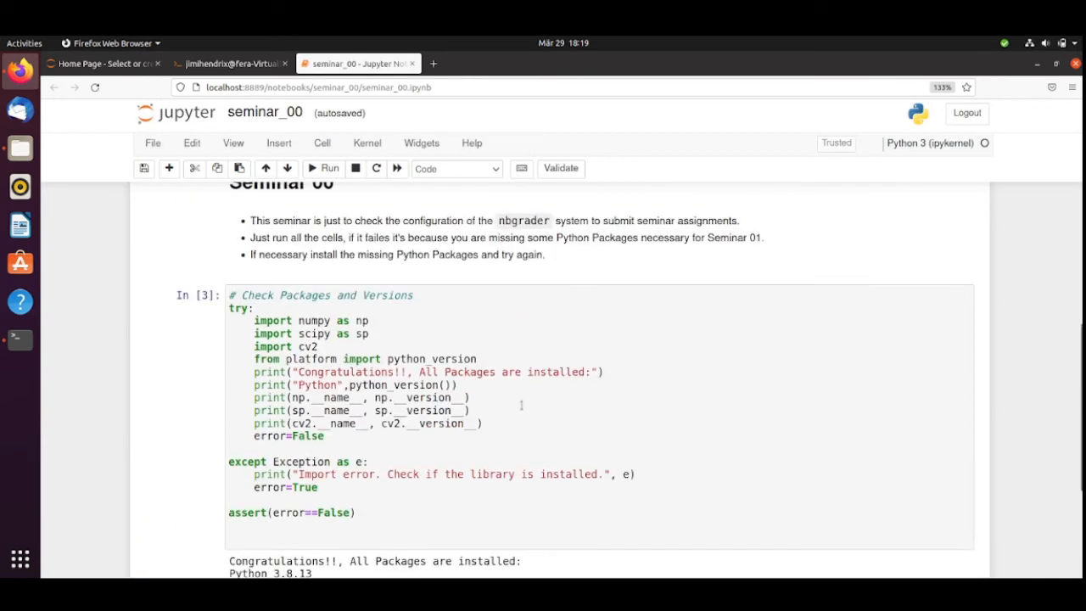
pyautogui.scroll(-3)
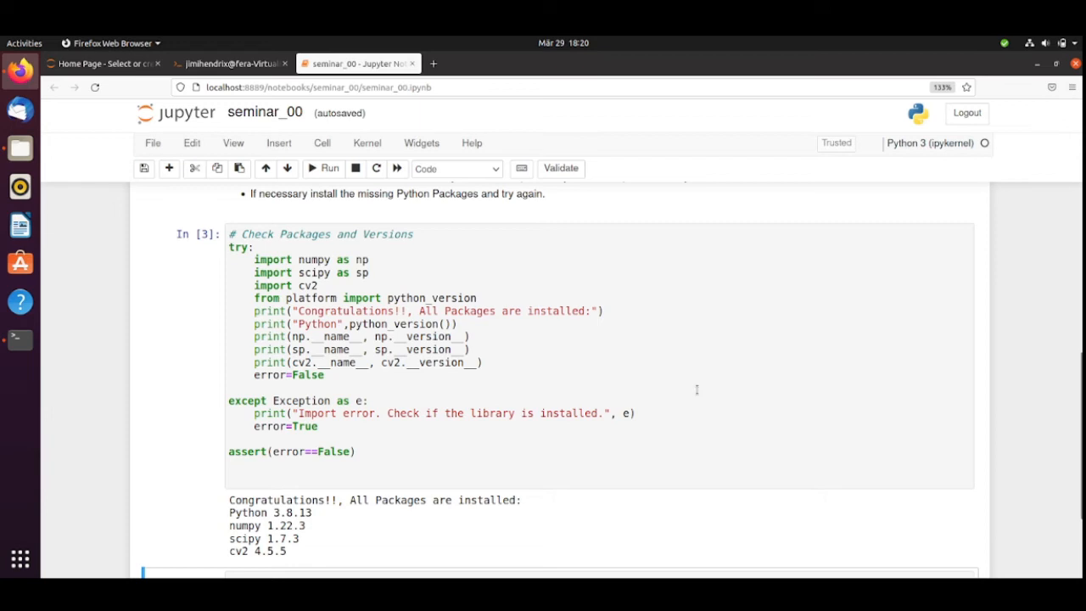
pyautogui.moveTo(601, 273)
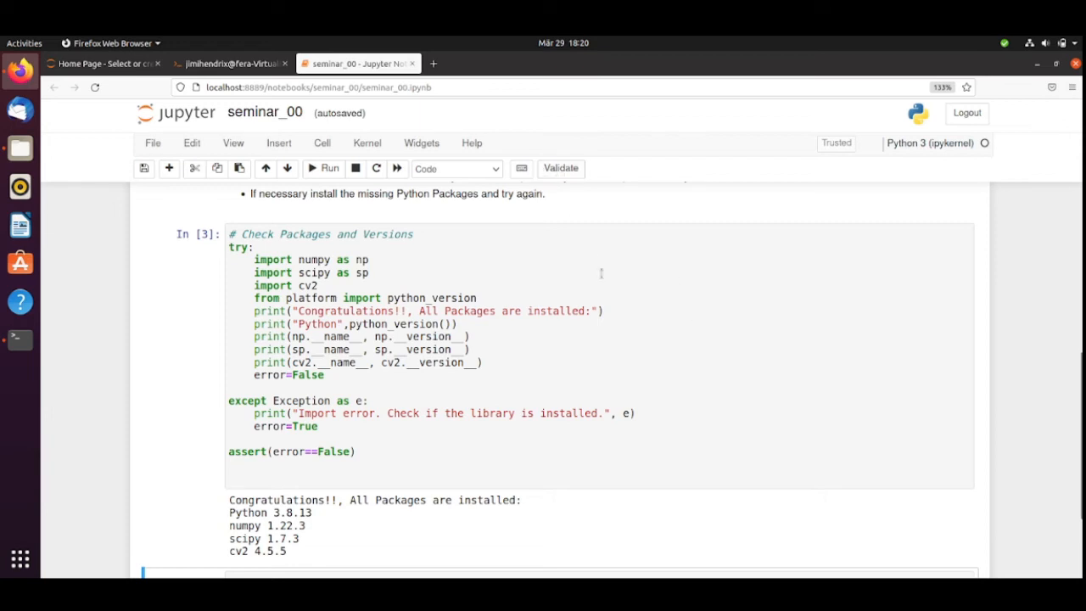
pyautogui.moveTo(603, 275)
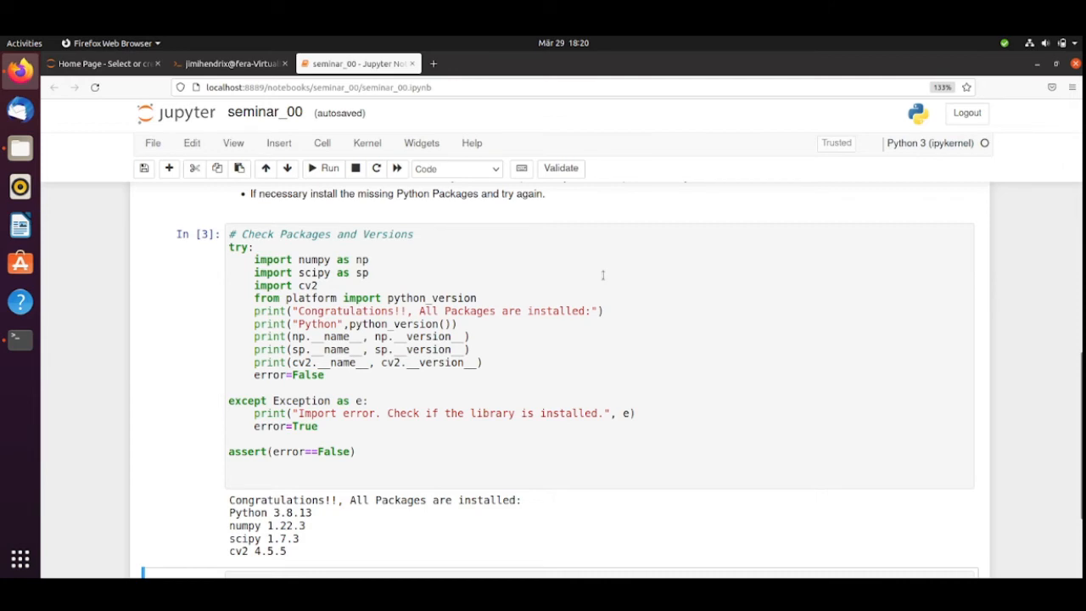
pyautogui.moveTo(600, 269)
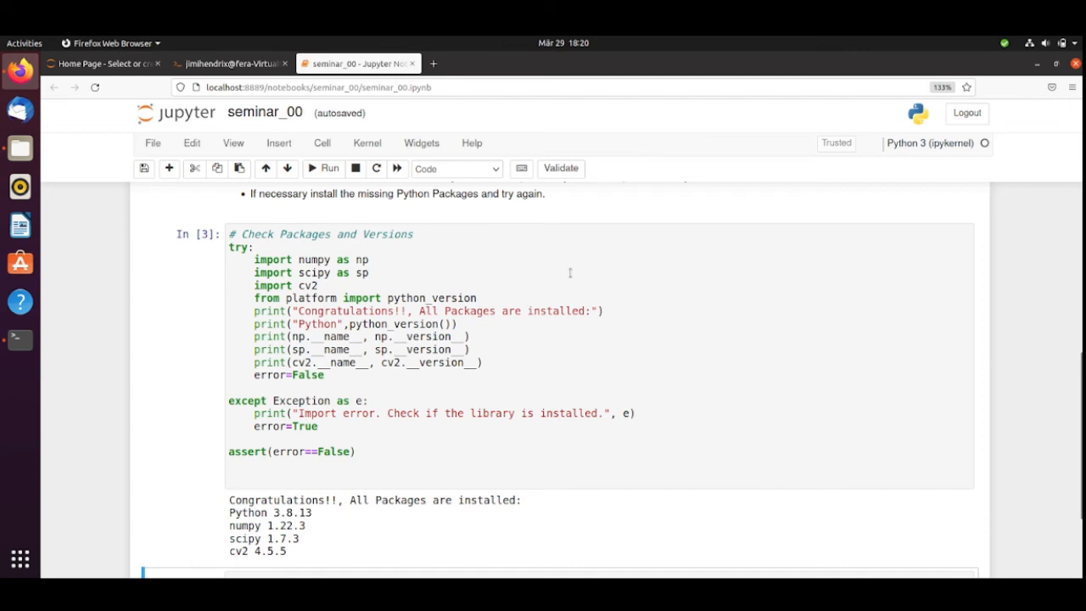
pyautogui.moveTo(441, 425)
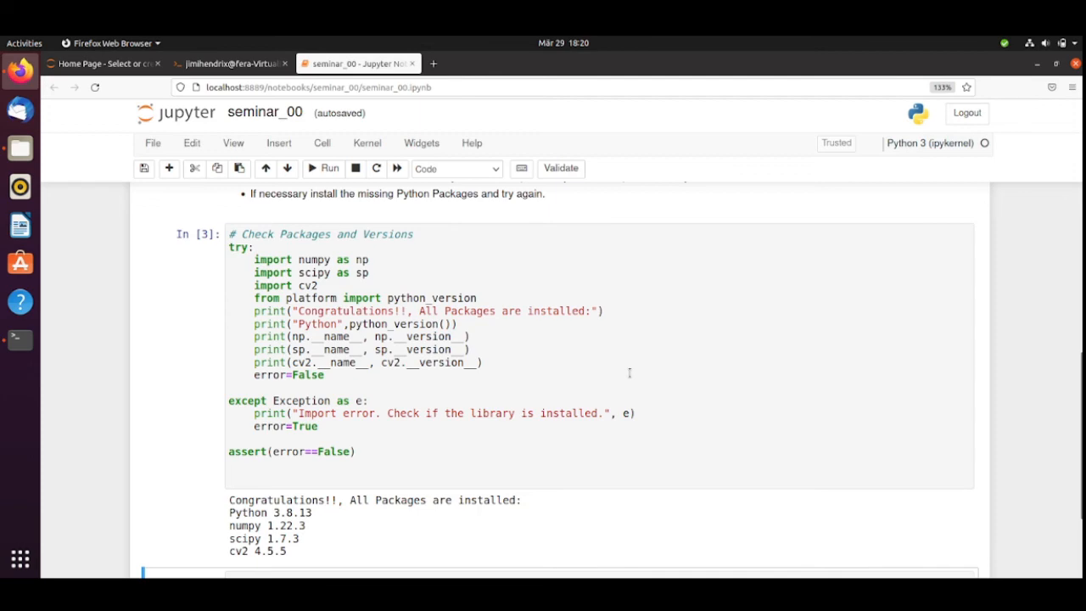
# Resubmit seminar_00 from the Assignments list, adding a second submission timestamp
pyautogui.click(102, 63)
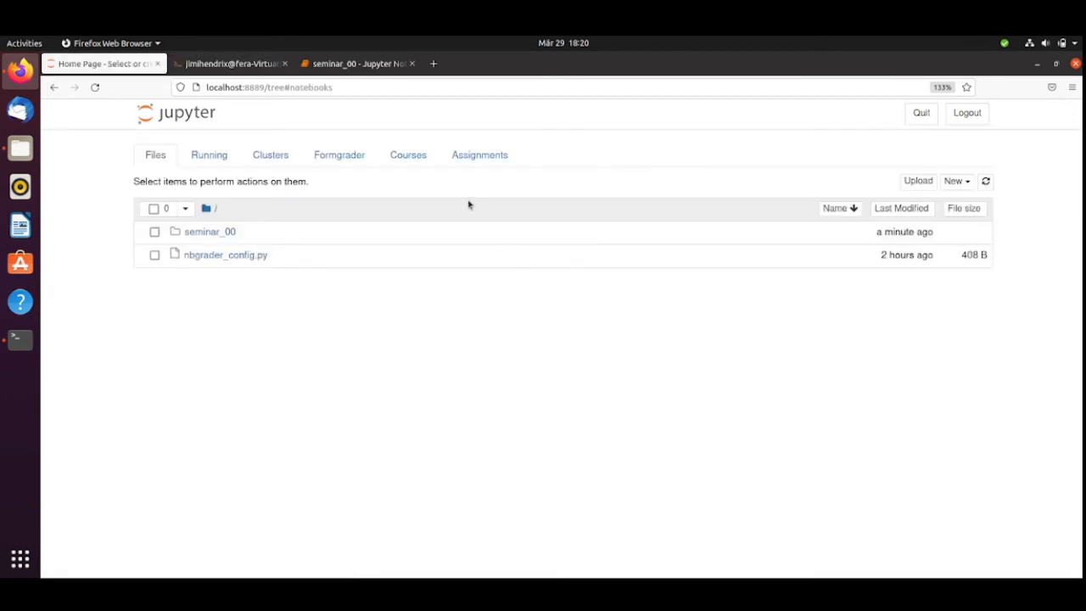
pyautogui.click(479, 154)
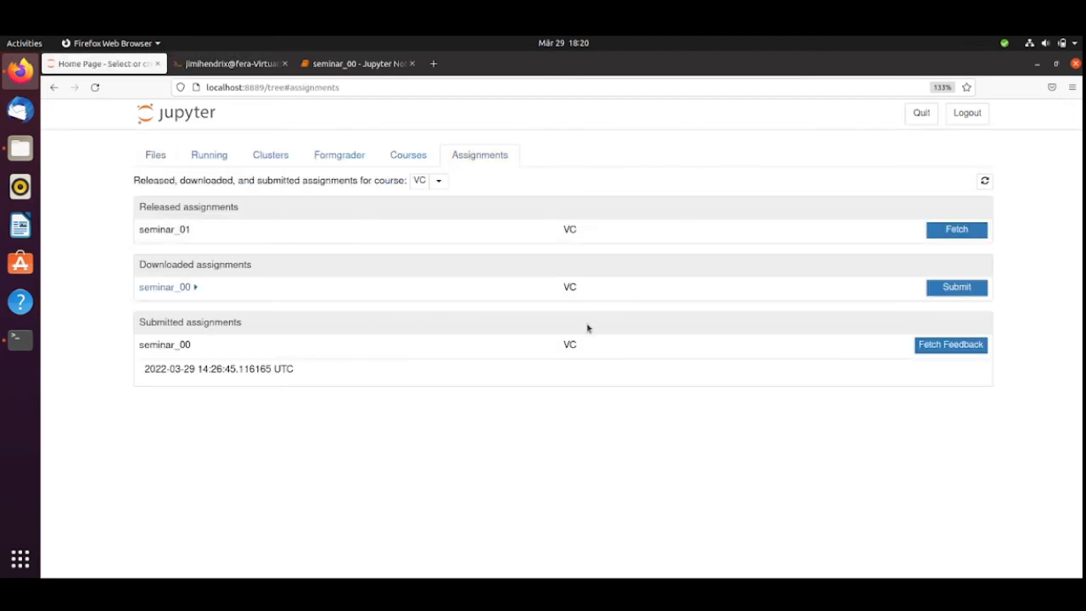
pyautogui.click(957, 287)
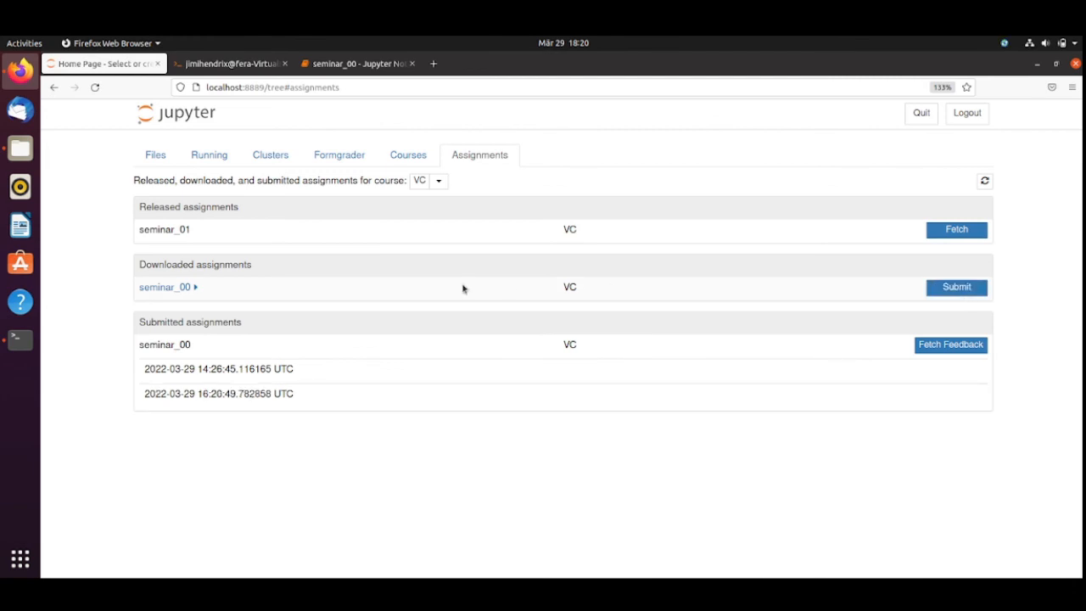
pyautogui.moveTo(747, 346)
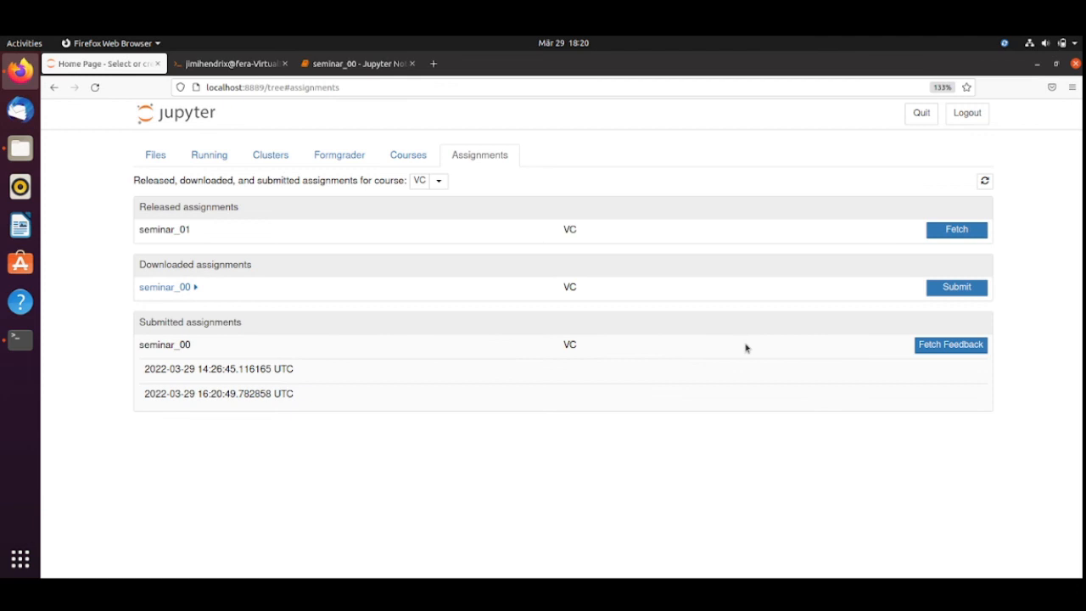
pyautogui.moveTo(747, 336)
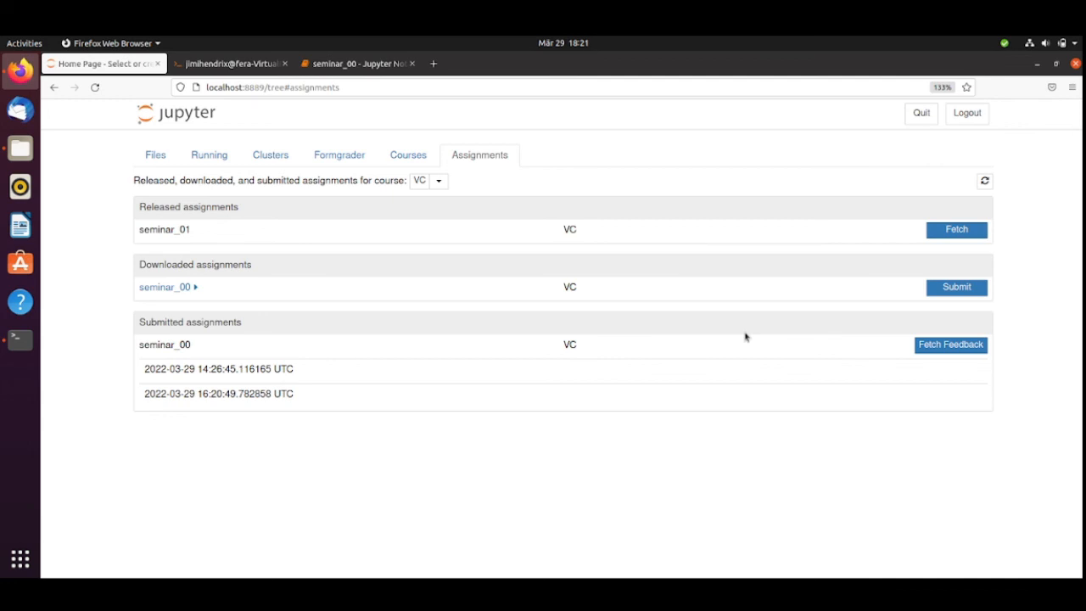
pyautogui.moveTo(655, 261)
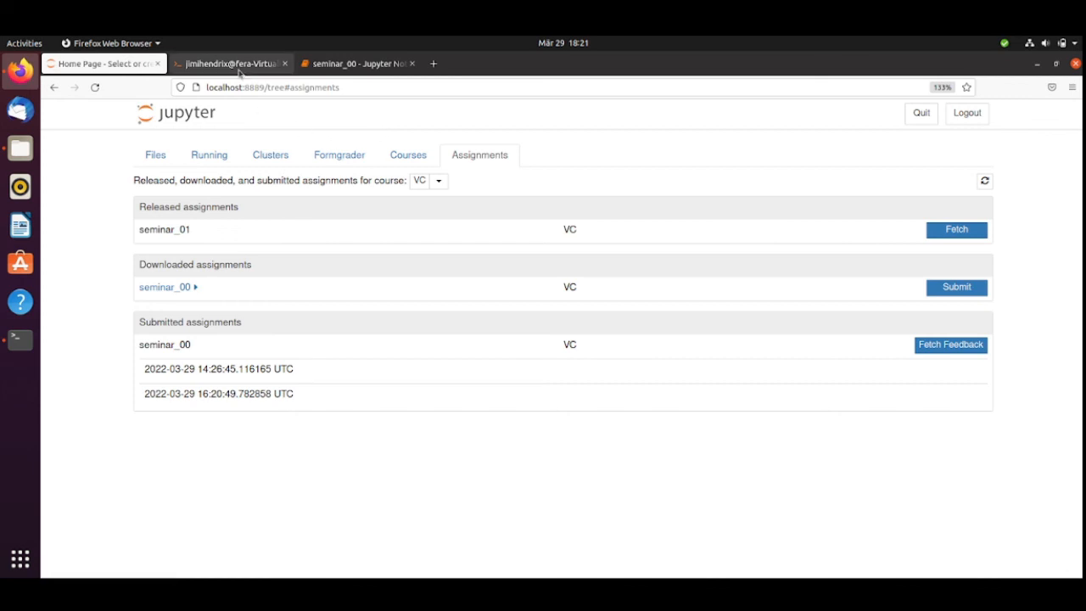
# Return to the seminar_00 notebook showing the Video Coding Seminar 00 introduction
pyautogui.click(356, 63)
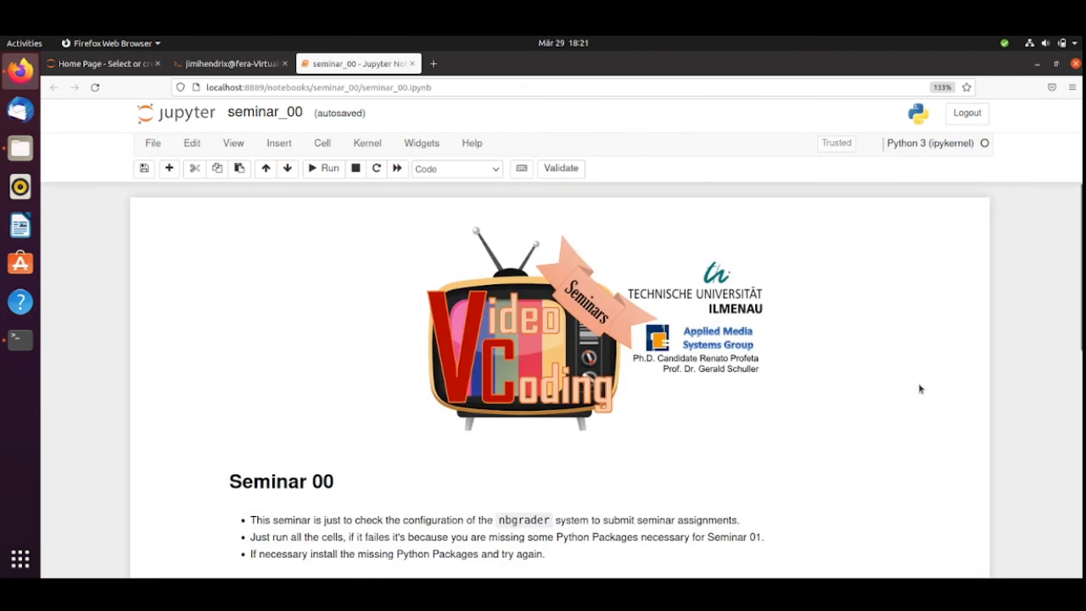
pyautogui.moveTo(920, 379)
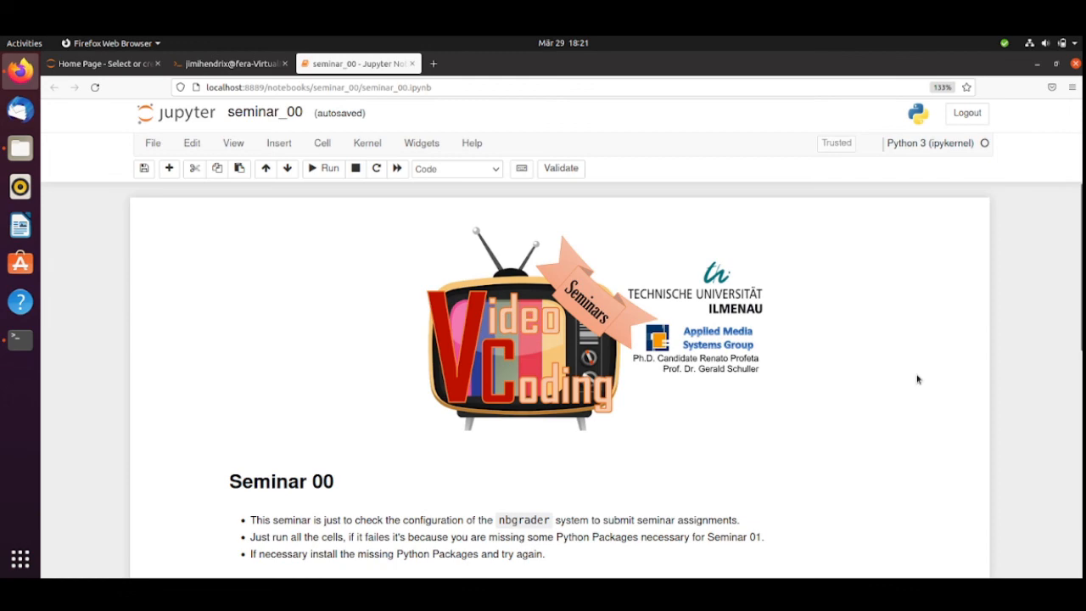
pyautogui.moveTo(937, 370)
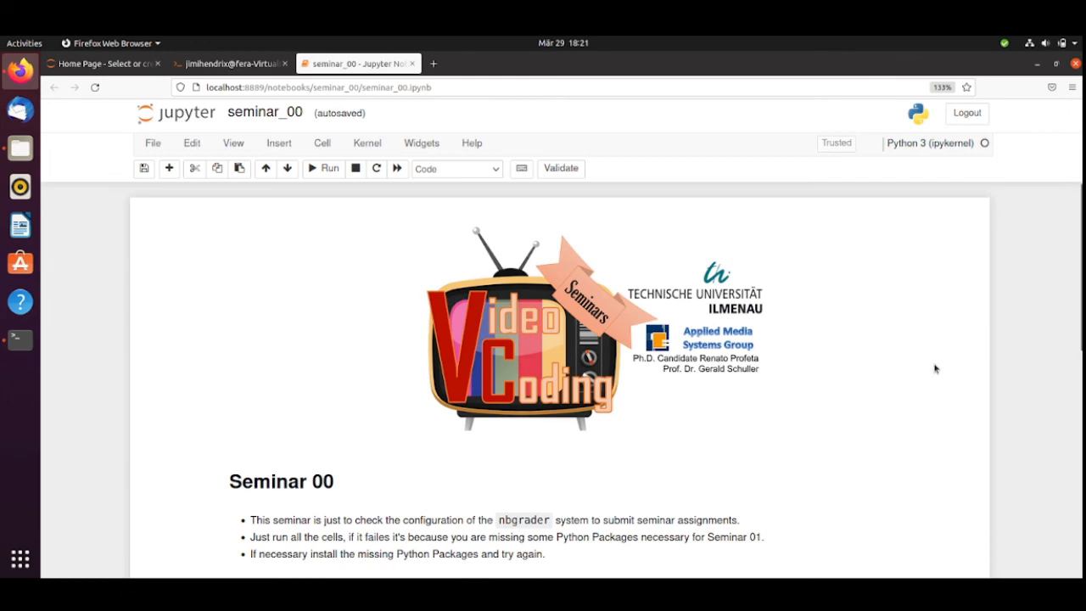